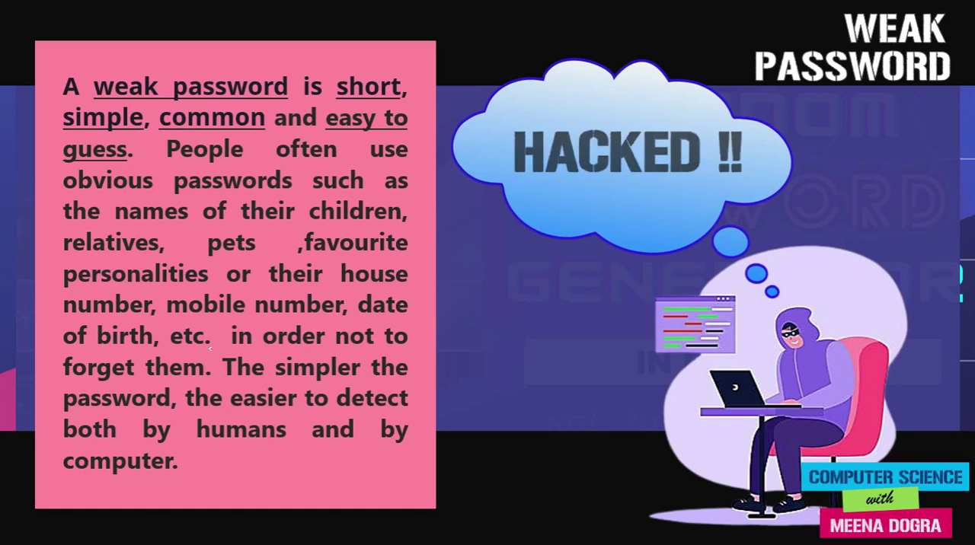
{"action": "mouse_move", "coordinate": [196, 365]}
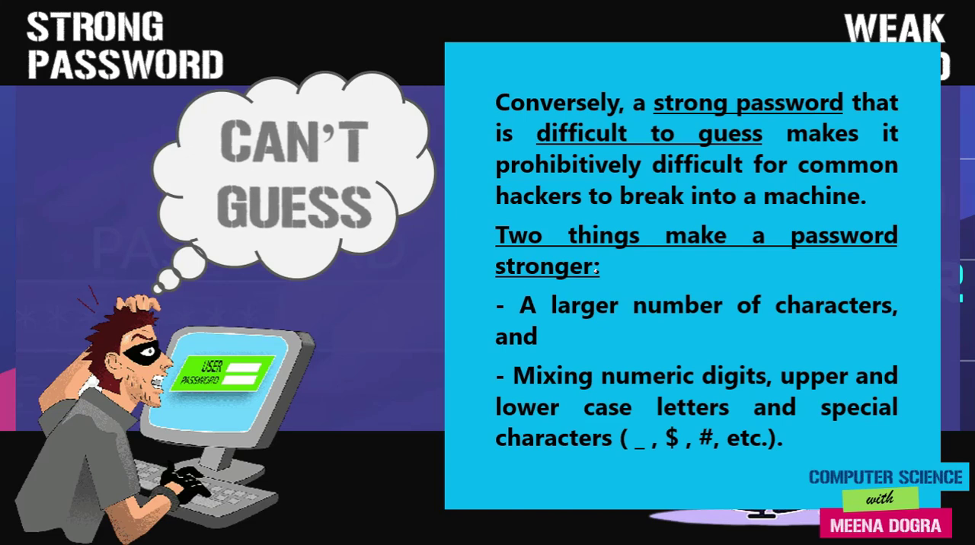
{"action": "mouse_move", "coordinate": [636, 324]}
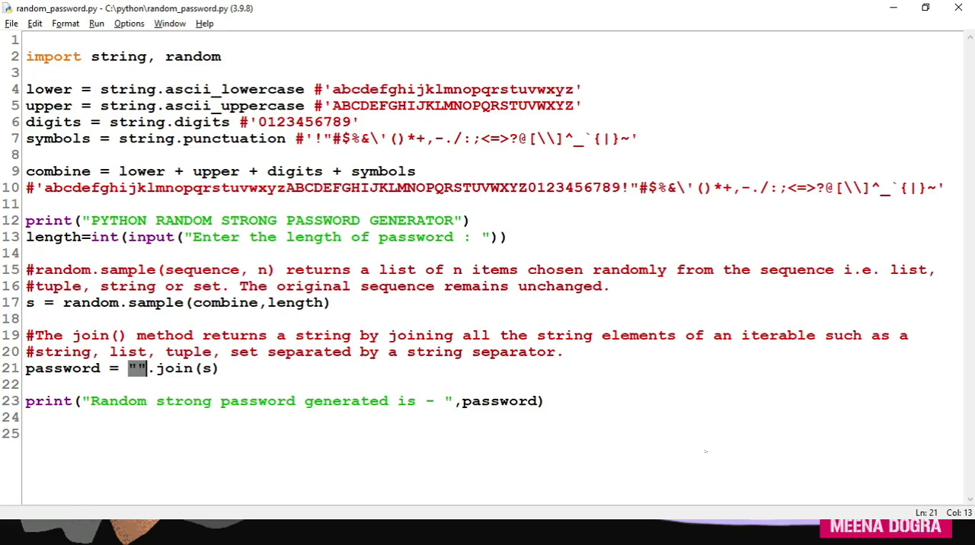
Run random_password.py with length 14 and highlight the generated password.
{"action": "key", "text": "F5"}
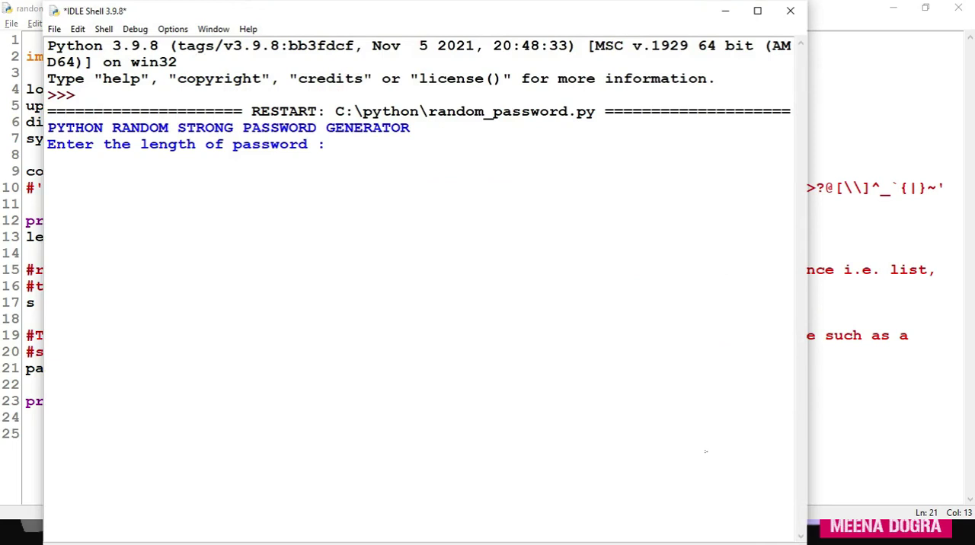
{"action": "type", "text": "14"}
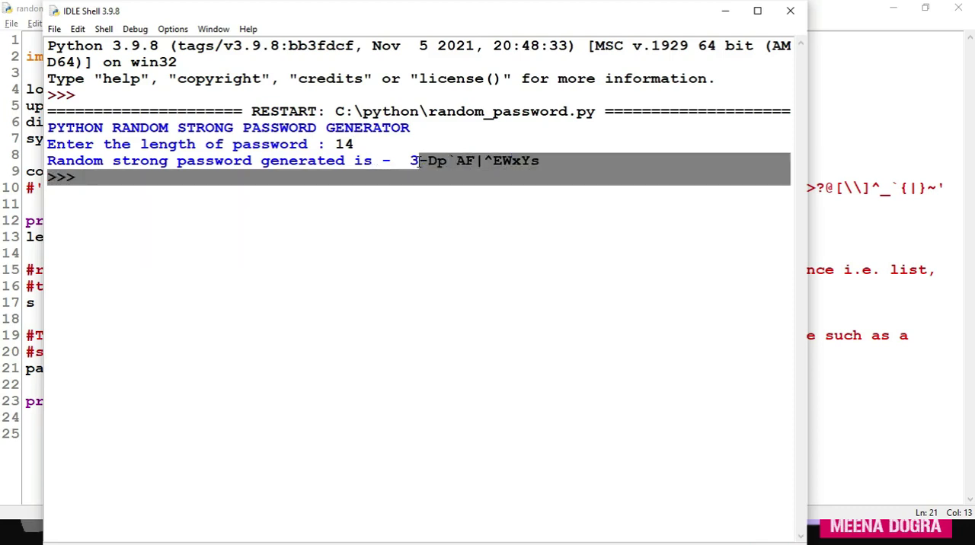
{"action": "left_click_drag", "start_coordinate": [410, 161], "coordinate": [539, 161]}
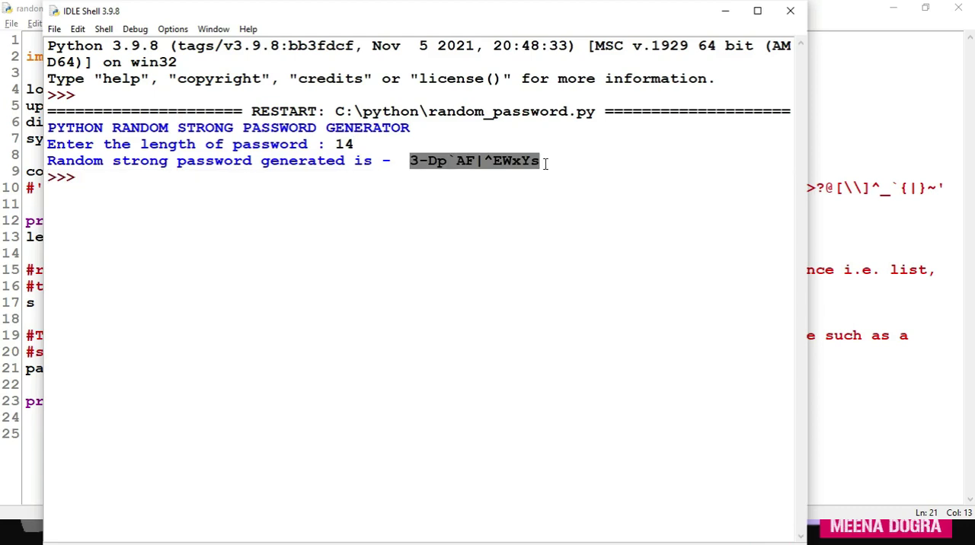
{"action": "mouse_move", "coordinate": [867, 257]}
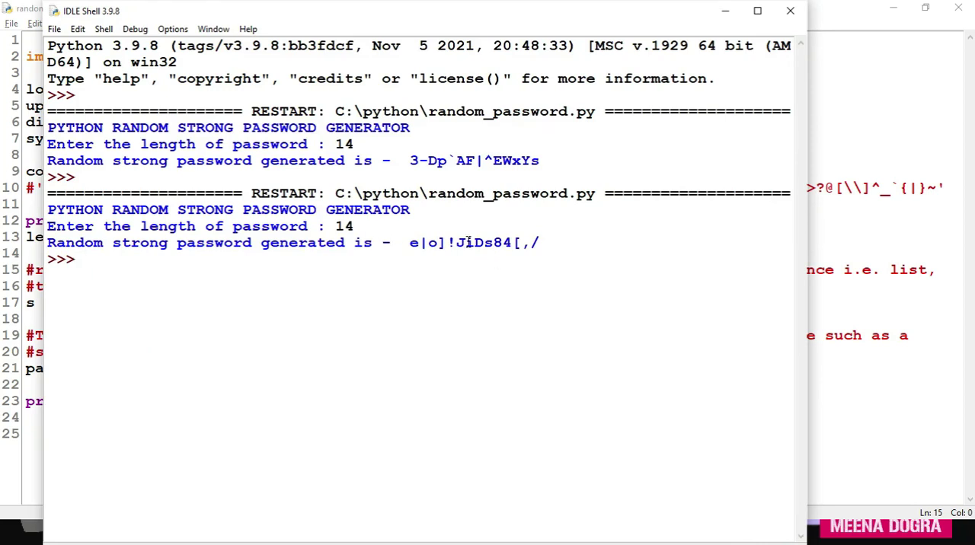
{"action": "mouse_move", "coordinate": [550, 242]}
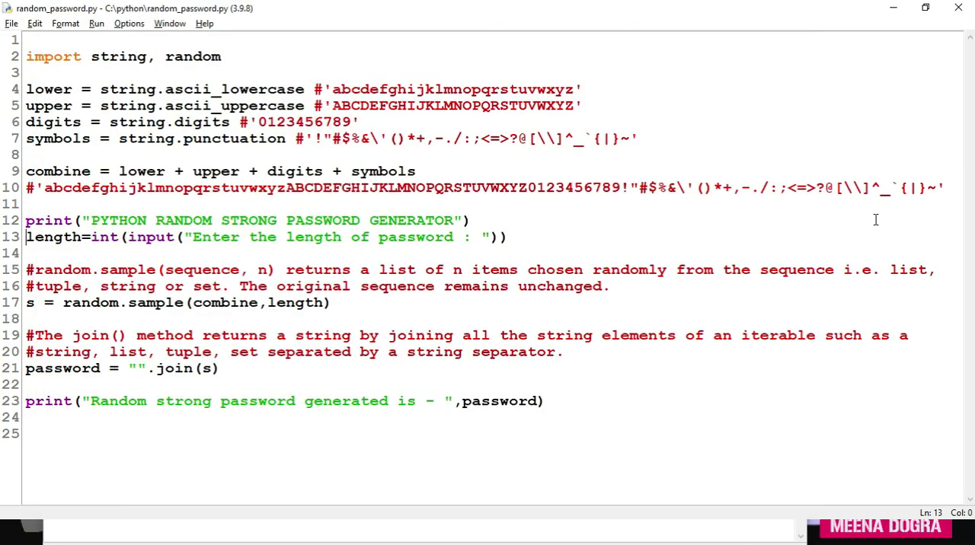
{"action": "mouse_move", "coordinate": [368, 53]}
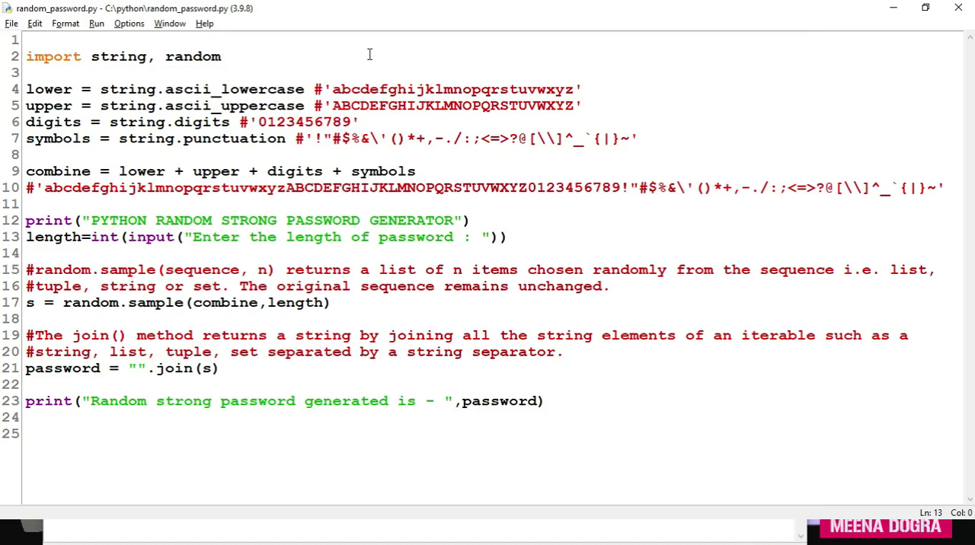
{"action": "mouse_move", "coordinate": [217, 6]}
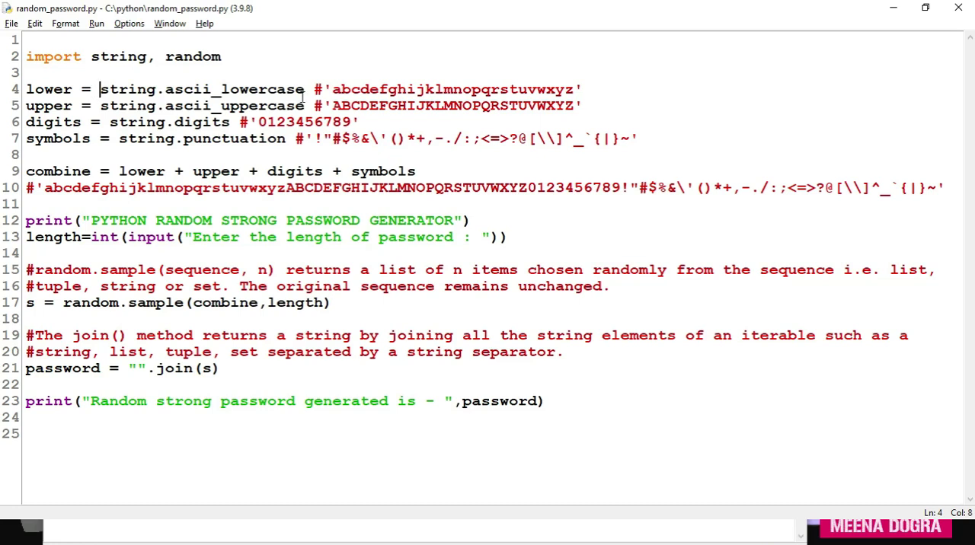
{"action": "left_click_drag", "start_coordinate": [99, 89], "coordinate": [305, 89]}
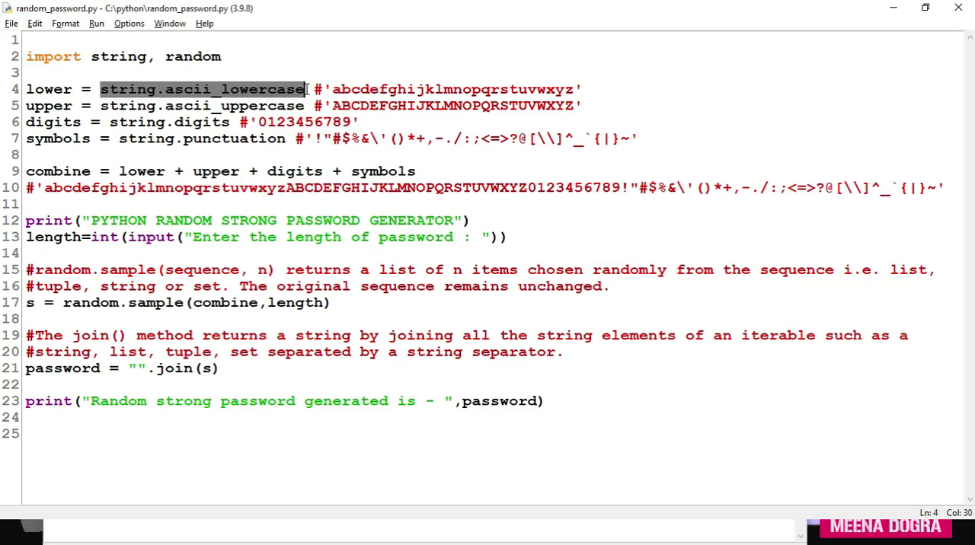
{"action": "left_click", "coordinate": [324, 89]}
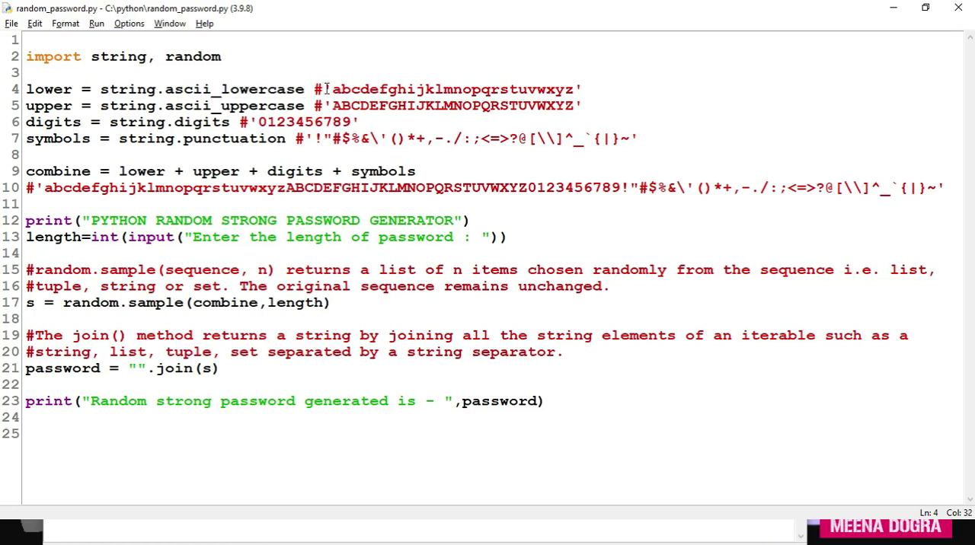
{"action": "left_click_drag", "start_coordinate": [328, 89], "coordinate": [579, 89]}
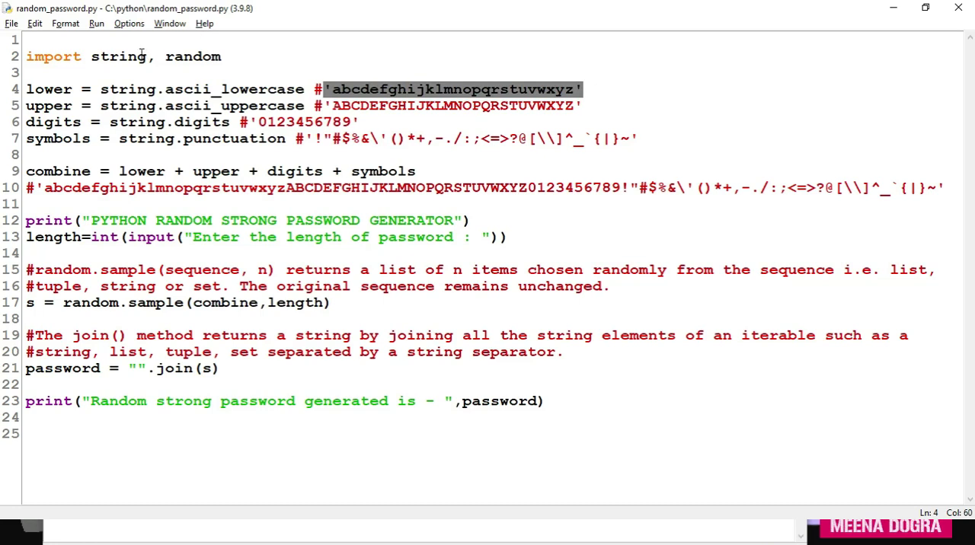
{"action": "left_click", "coordinate": [72, 89]}
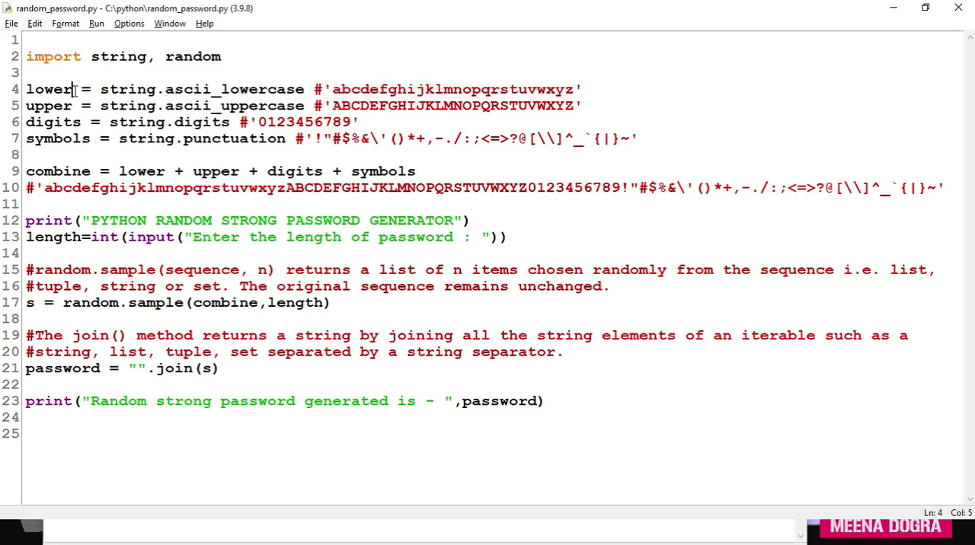
{"action": "left_click", "coordinate": [99, 106]}
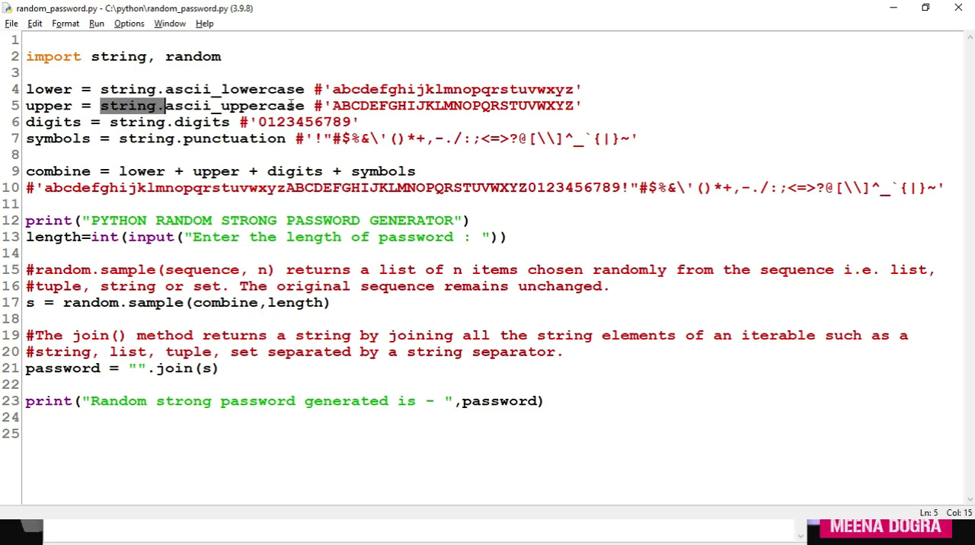
{"action": "left_click_drag", "start_coordinate": [162, 106], "coordinate": [303, 106]}
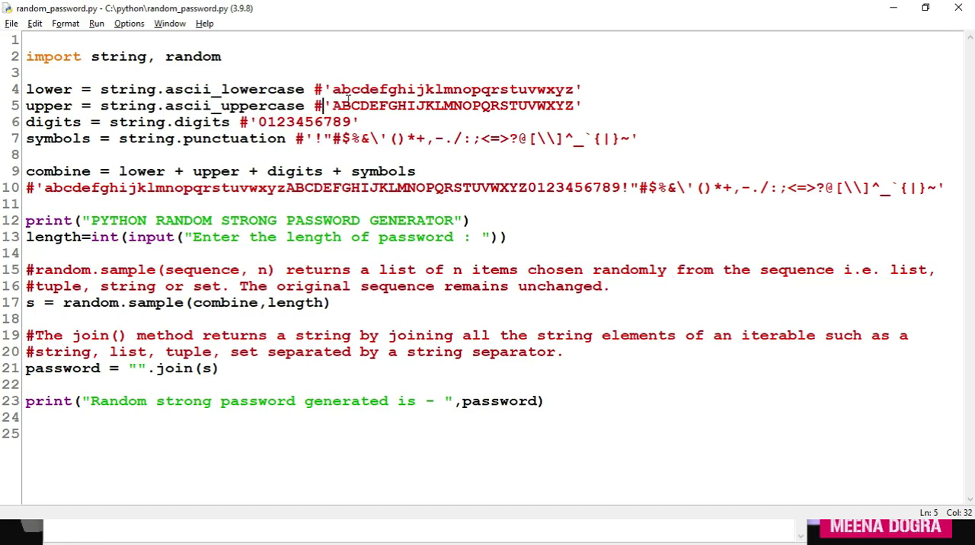
{"action": "left_click_drag", "start_coordinate": [326, 106], "coordinate": [579, 106]}
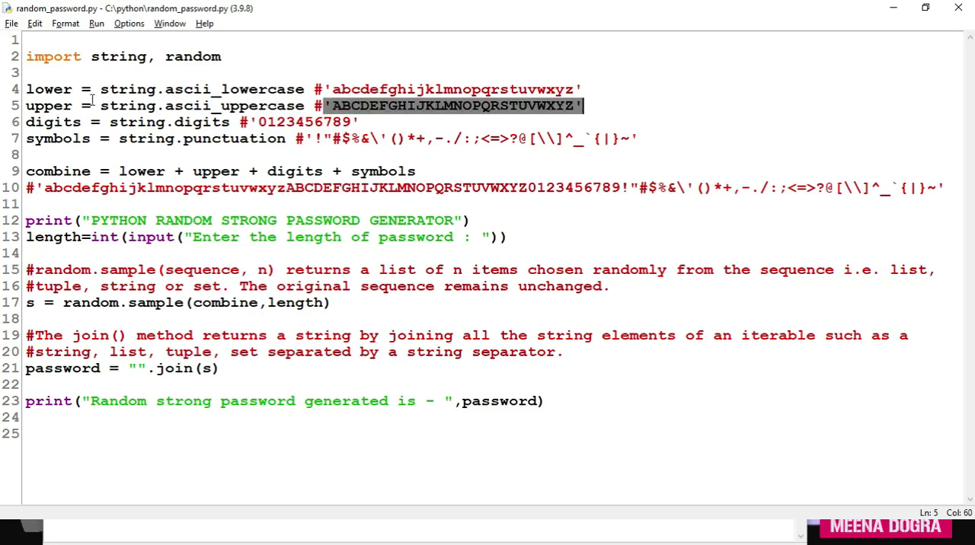
{"action": "left_click", "coordinate": [72, 105]}
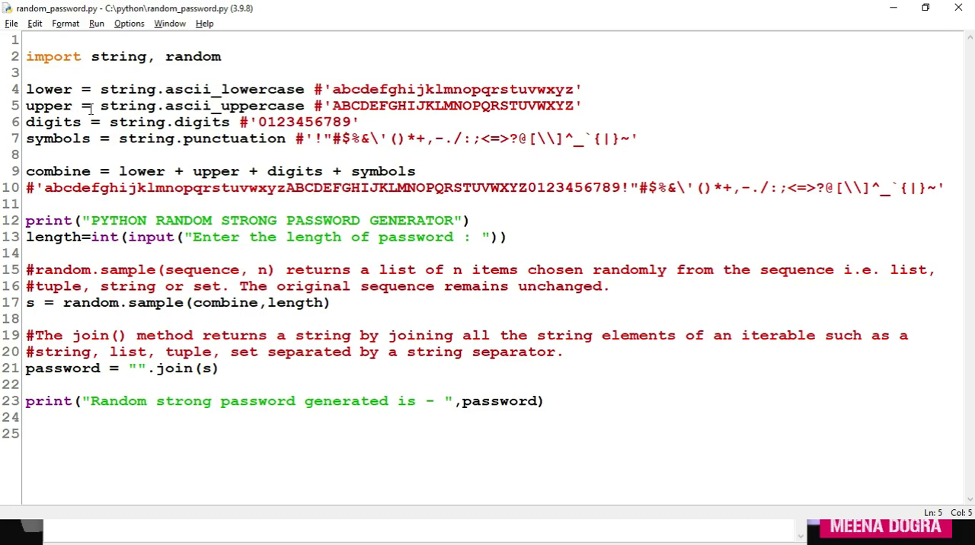
{"action": "left_click", "coordinate": [78, 106]}
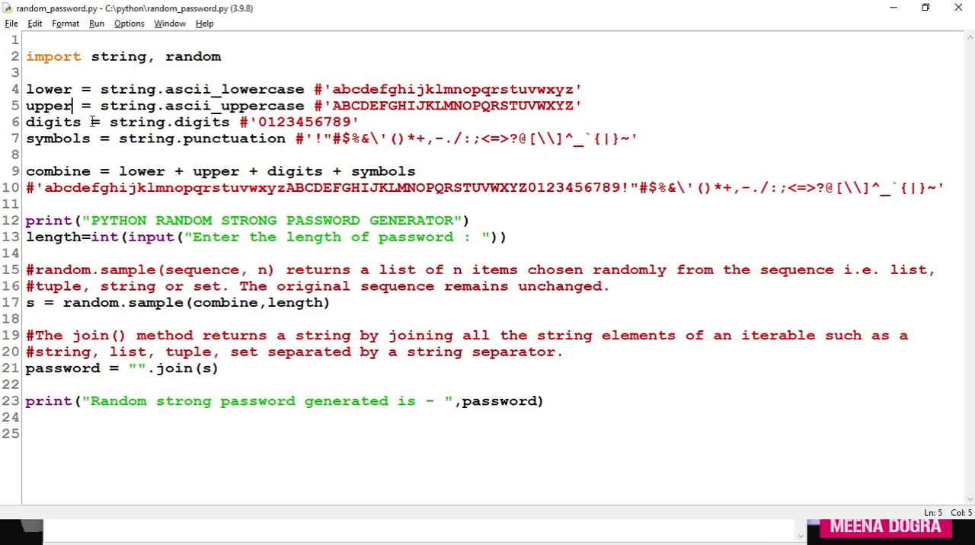
{"action": "left_click", "coordinate": [109, 121]}
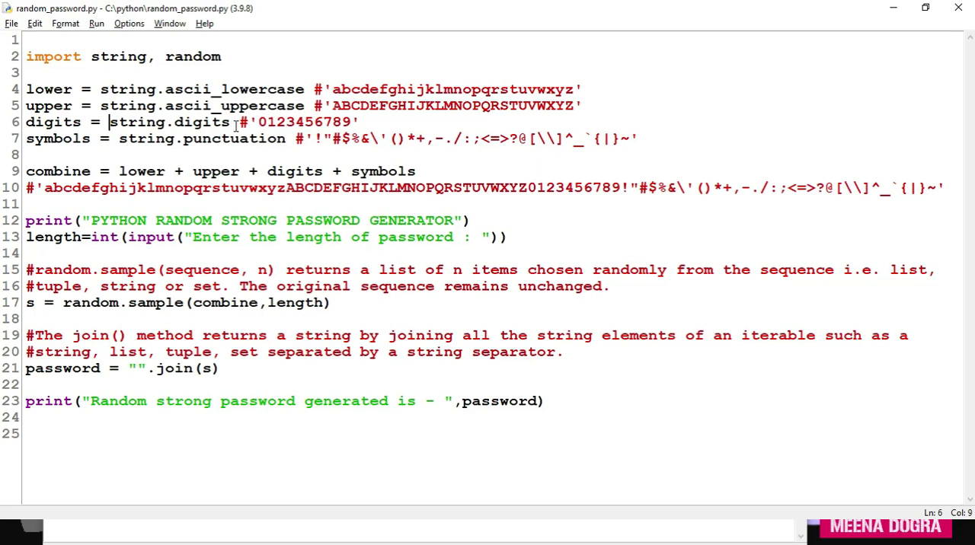
{"action": "left_click_drag", "start_coordinate": [110, 122], "coordinate": [234, 122]}
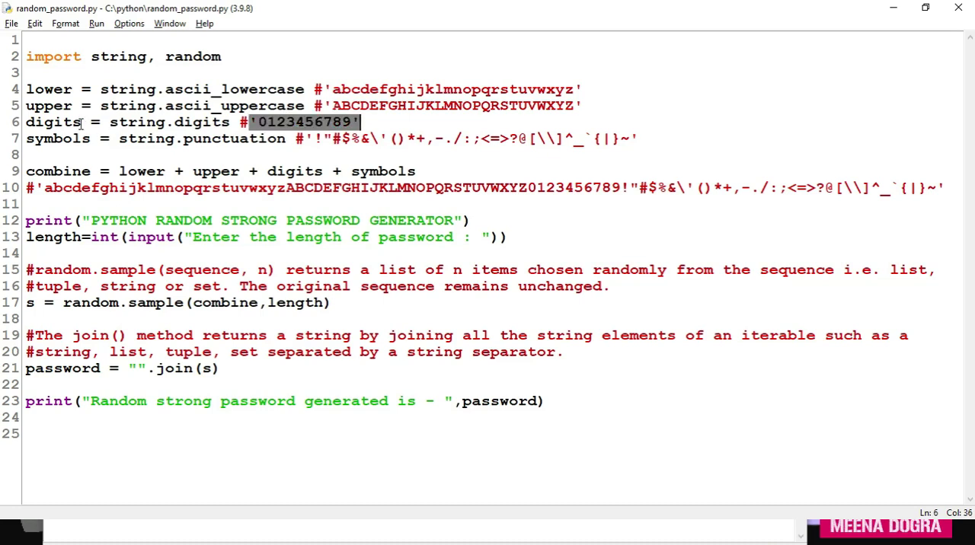
{"action": "left_click", "coordinate": [80, 122]}
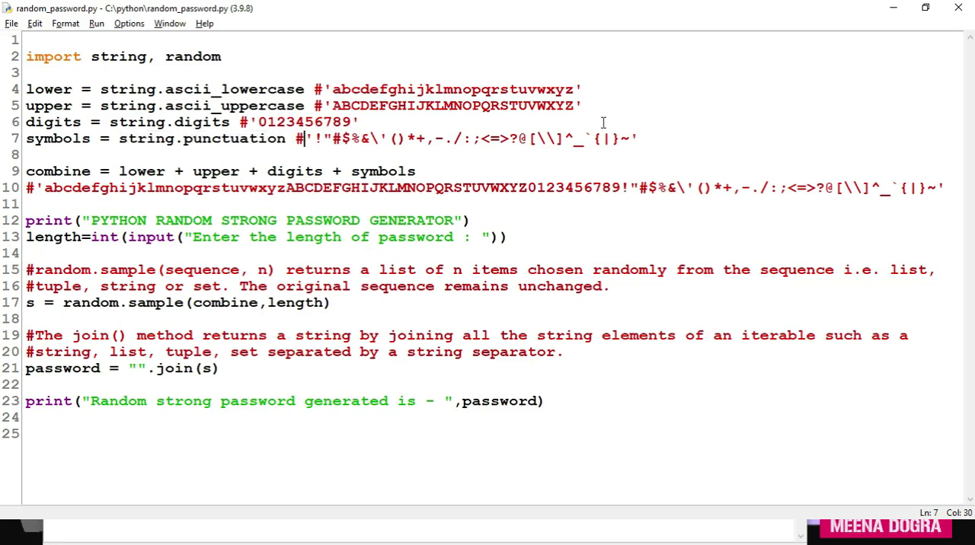
{"action": "left_click_drag", "start_coordinate": [304, 139], "coordinate": [640, 139]}
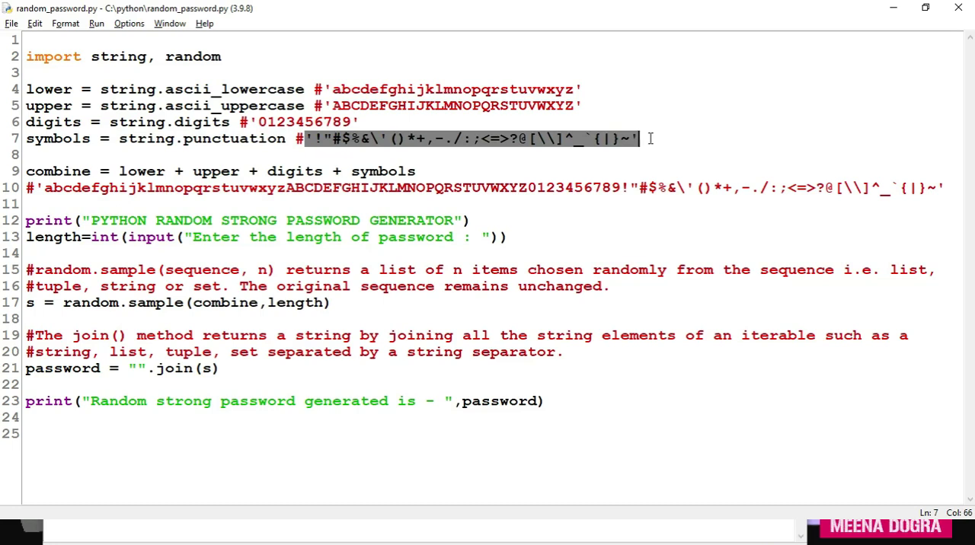
{"action": "mouse_move", "coordinate": [91, 122]}
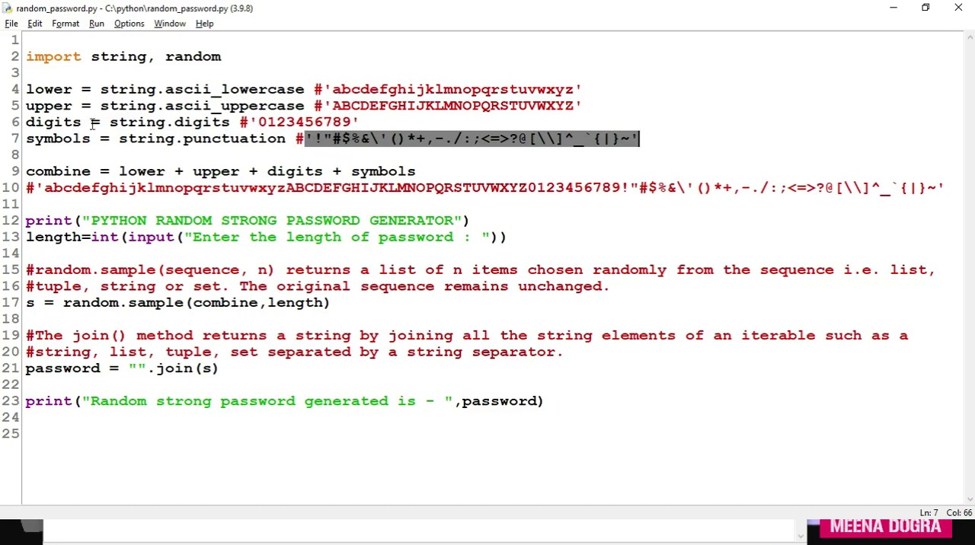
{"action": "left_click", "coordinate": [25, 139]}
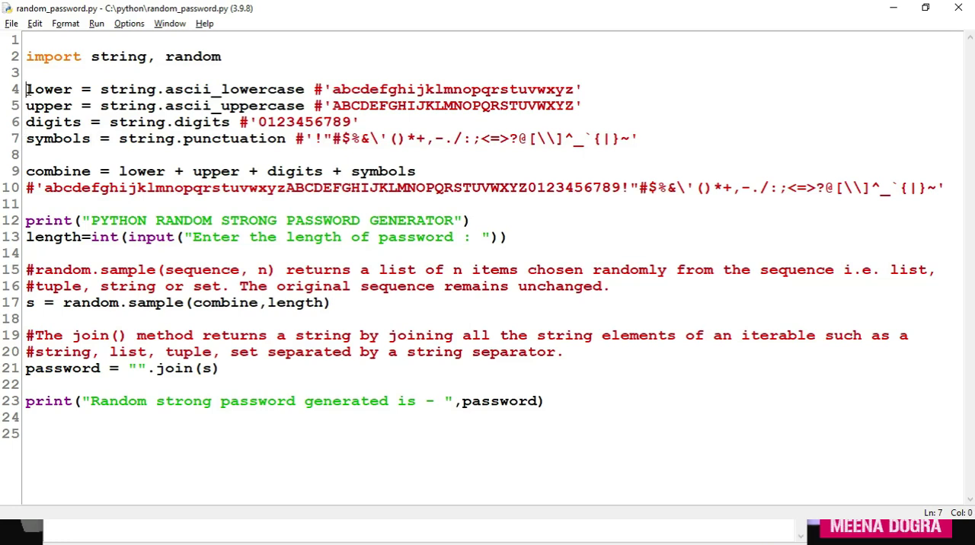
{"action": "left_click", "coordinate": [661, 138]}
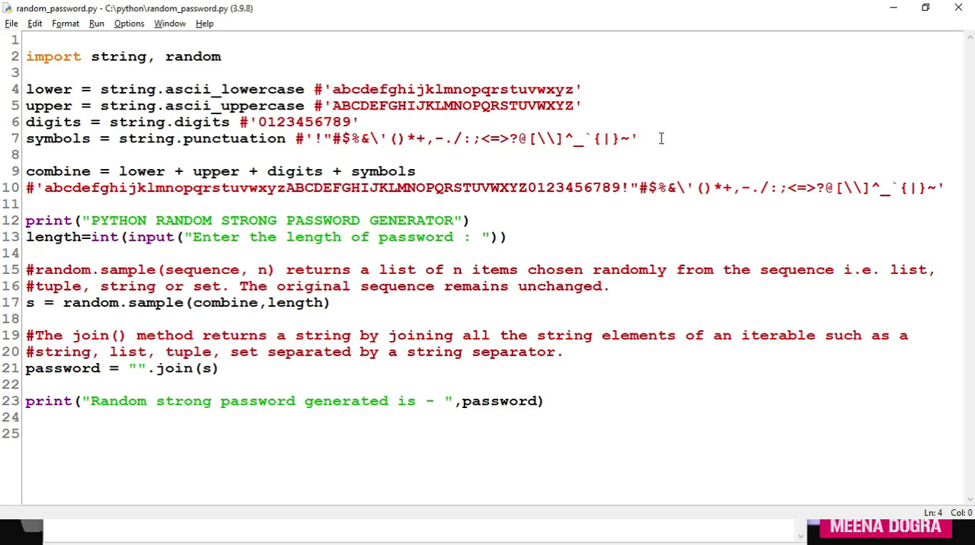
{"action": "left_click_drag", "start_coordinate": [26, 89], "coordinate": [638, 139]}
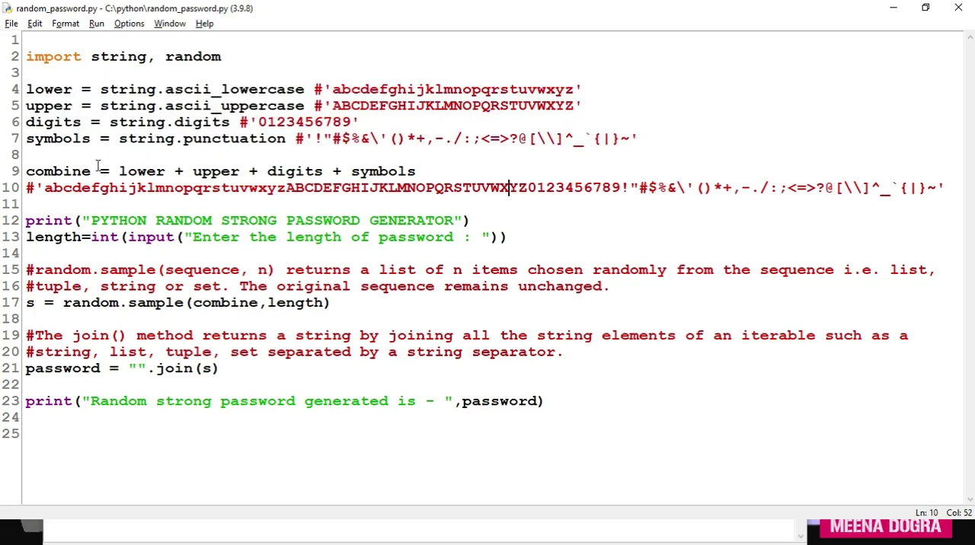
{"action": "left_click", "coordinate": [121, 171]}
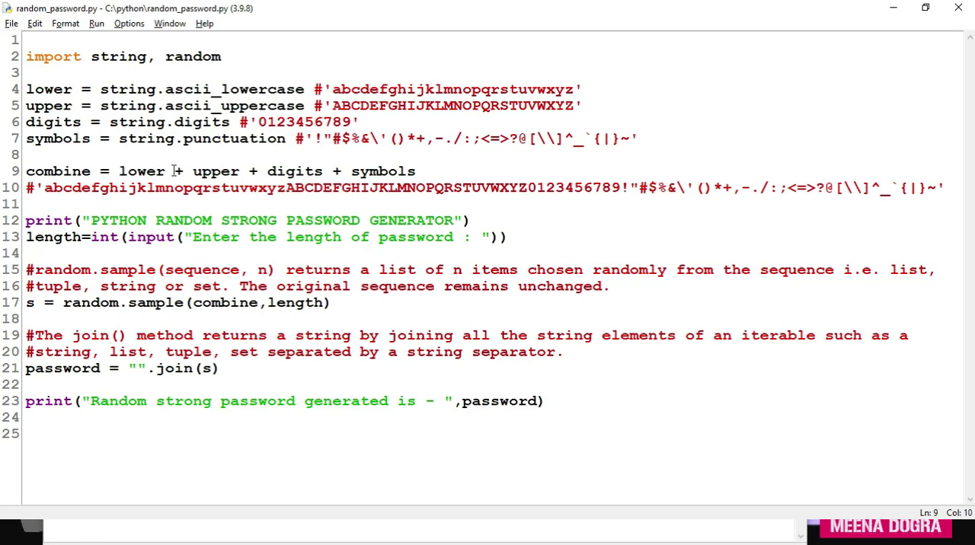
{"action": "mouse_move", "coordinate": [124, 171]}
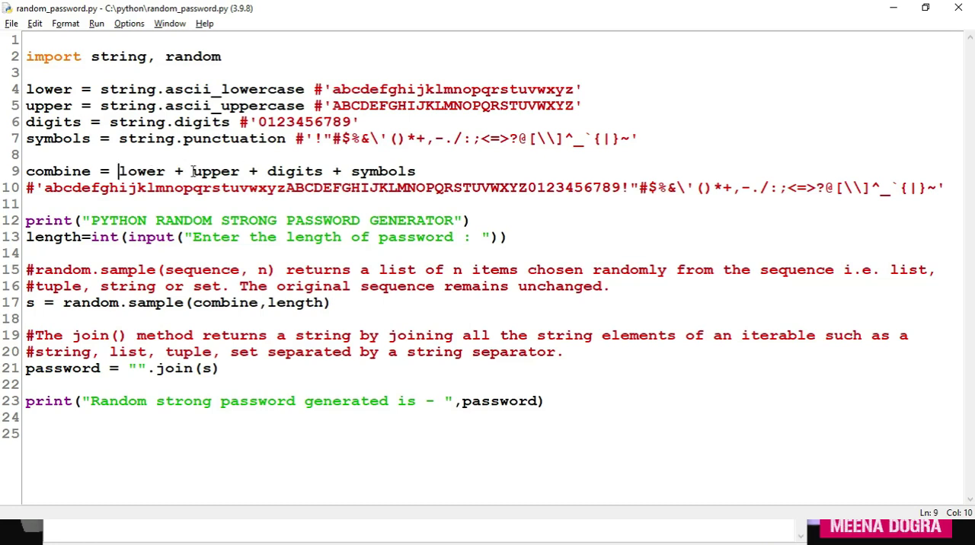
{"action": "left_click_drag", "start_coordinate": [119, 171], "coordinate": [417, 171]}
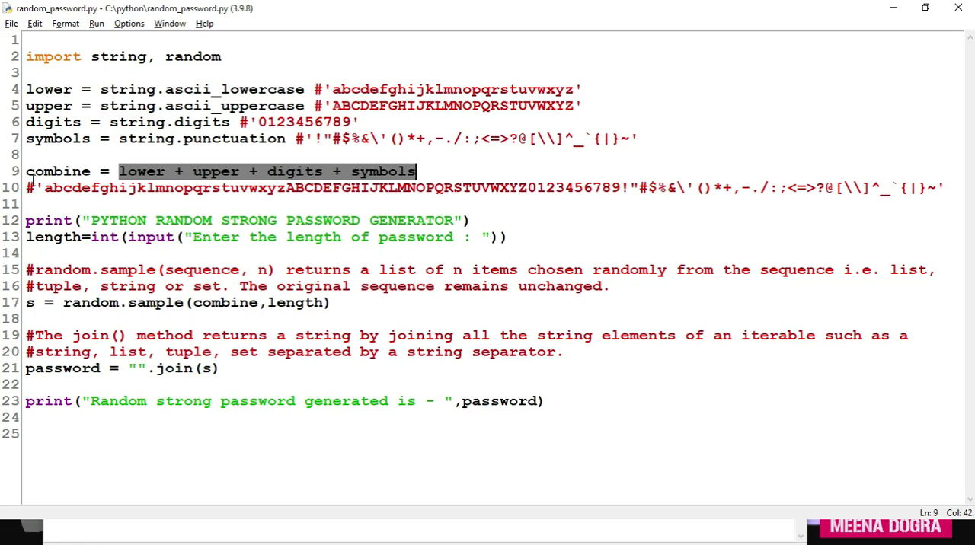
{"action": "left_click", "coordinate": [87, 171]}
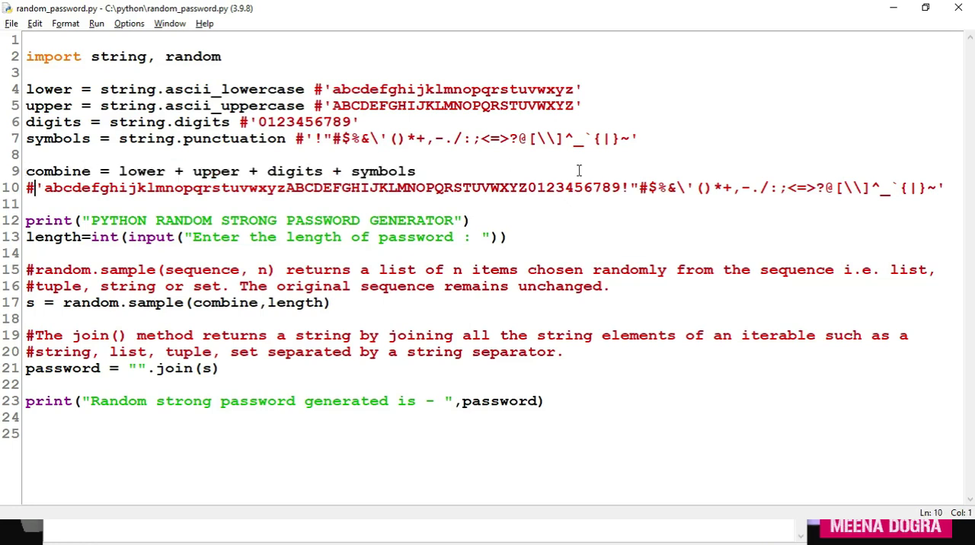
{"action": "left_click_drag", "start_coordinate": [30, 187], "coordinate": [948, 187]}
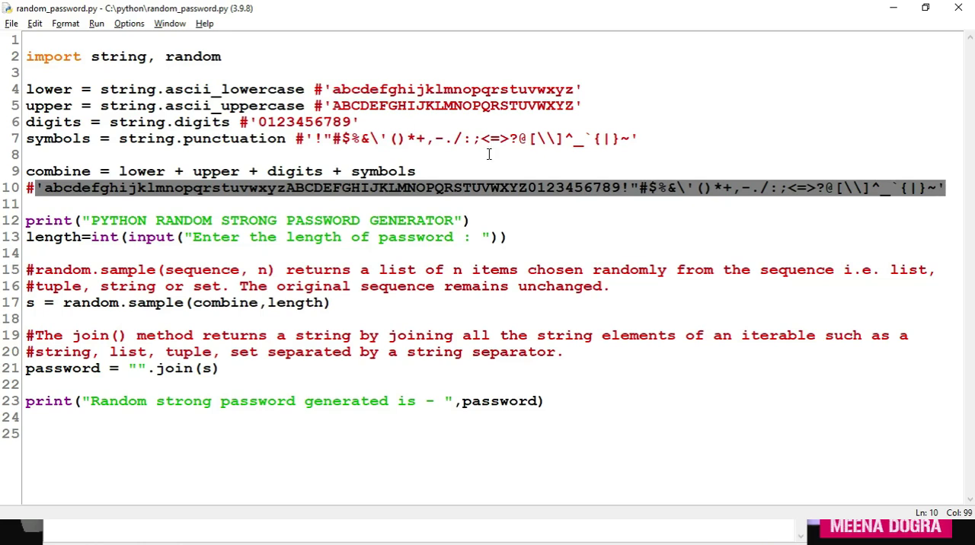
{"action": "mouse_move", "coordinate": [473, 171]}
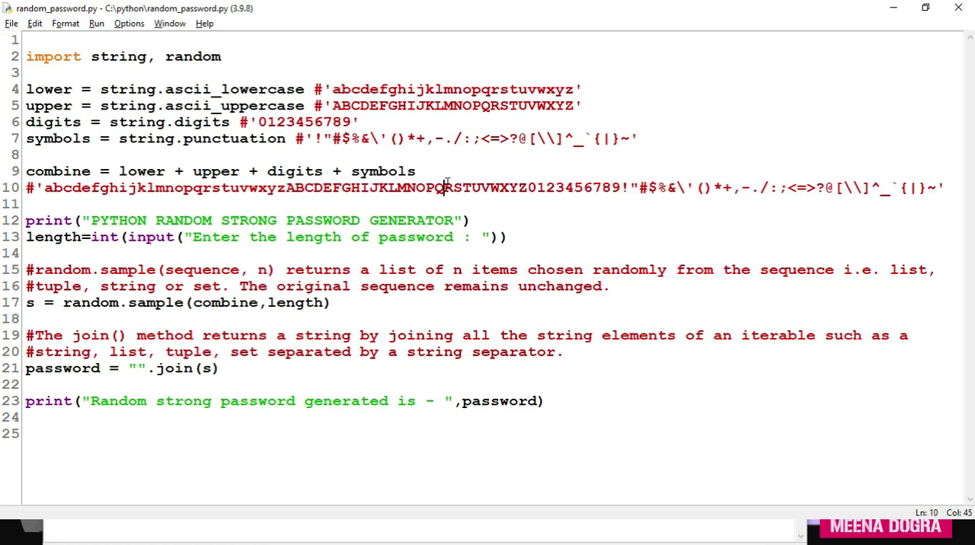
{"action": "left_click", "coordinate": [26, 171]}
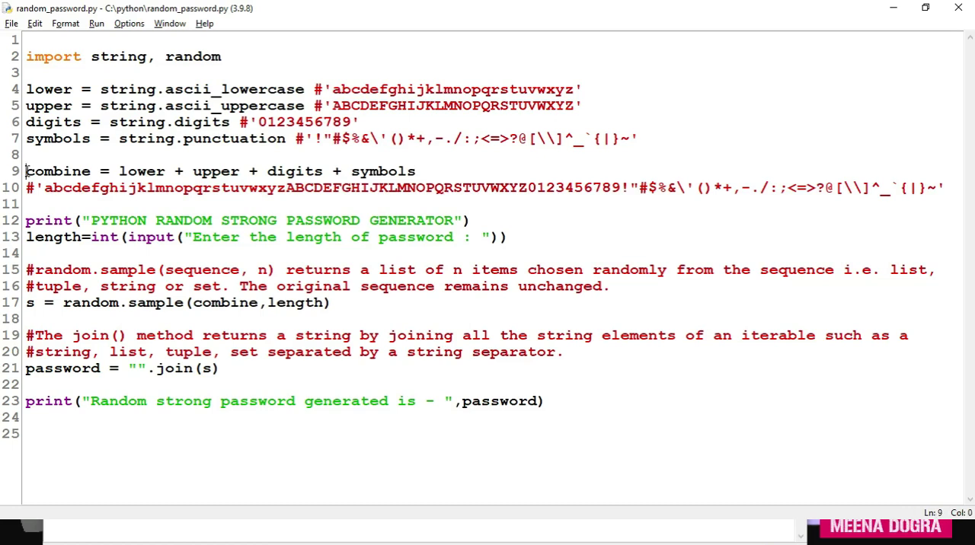
Type combine = with line 10's full letters, digits and punctuation string at the Shell prompt.
{"action": "double_click", "coordinate": [58, 170]}
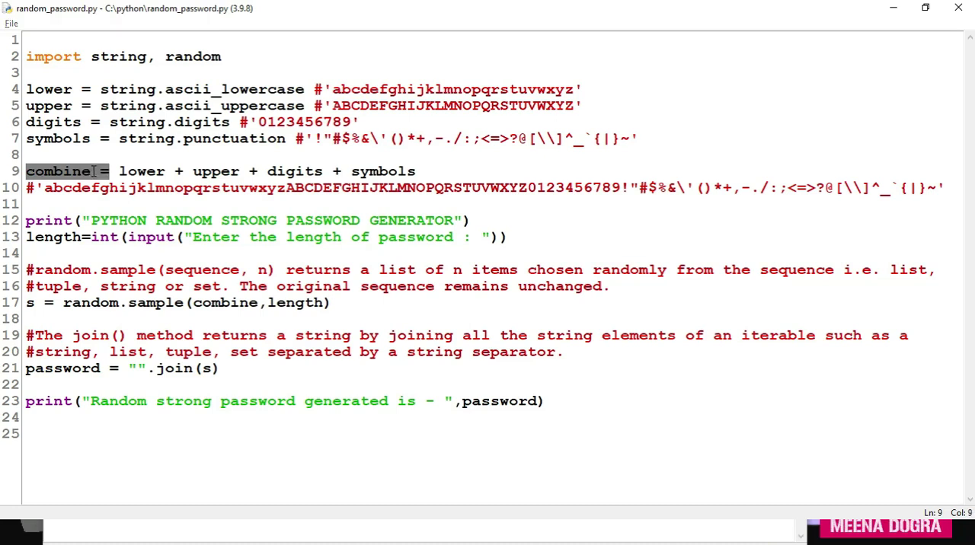
{"action": "type", "text": "combine ="}
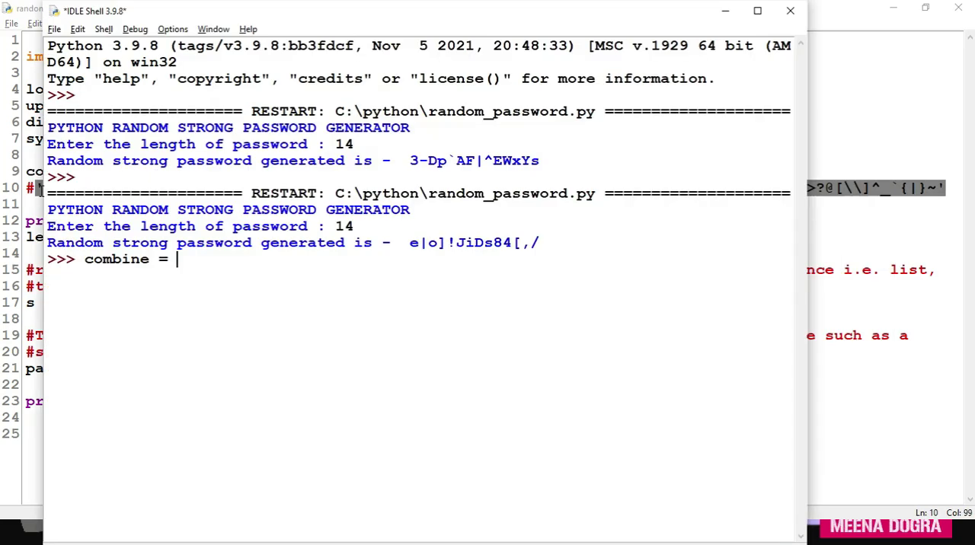
{"action": "type", "text": "'abcdefghijklmnopqrstuvwxyzABCDEFGHIJKLMNOPQRSTUVWXYZ0123456789!\"#$%&\\'()*+,-./:;<=>?@[\\\\]^_`{|}~'"}
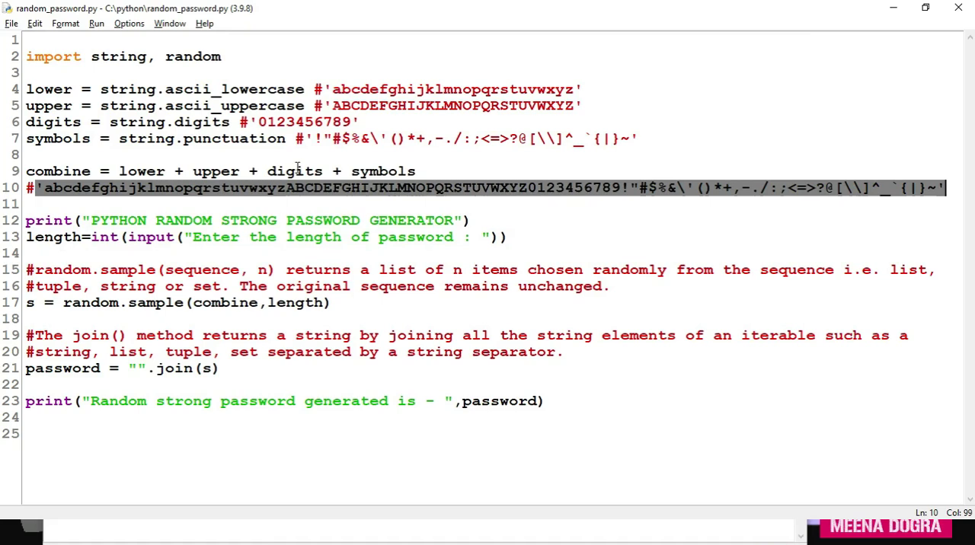
{"action": "mouse_move", "coordinate": [556, 203]}
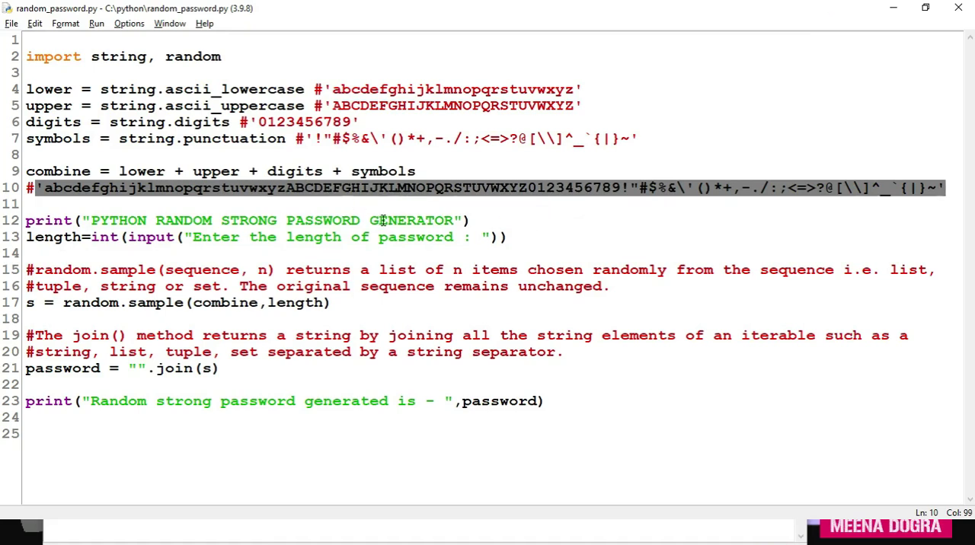
{"action": "mouse_move", "coordinate": [236, 221]}
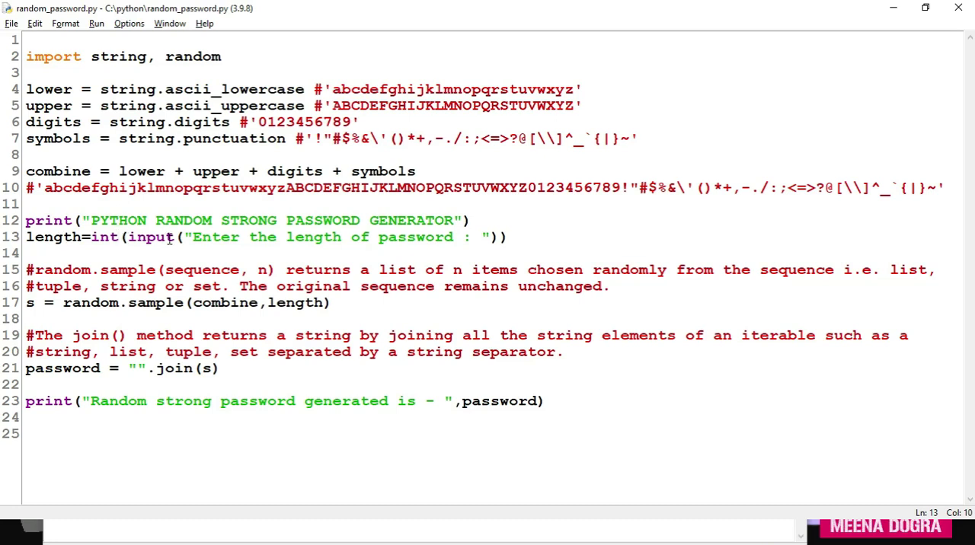
{"action": "left_click", "coordinate": [120, 237]}
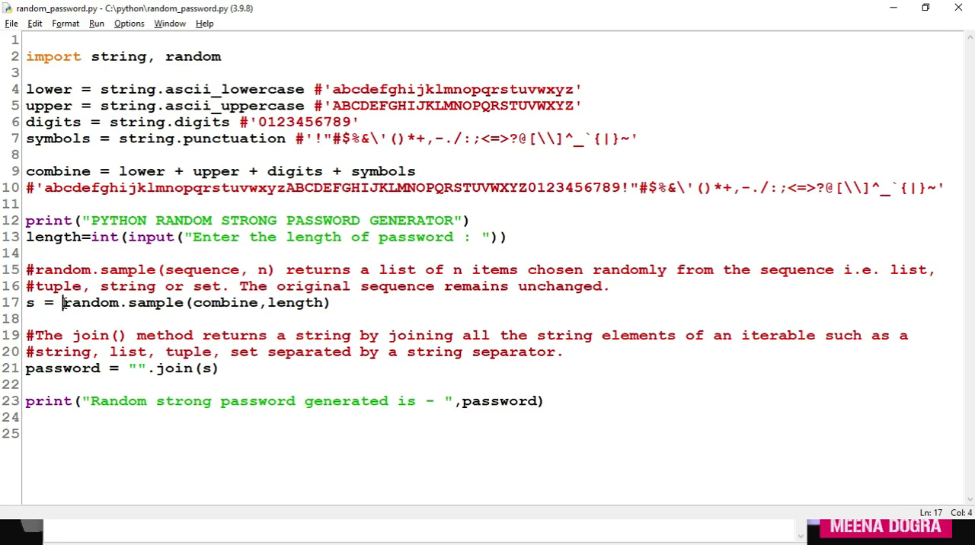
{"action": "left_click", "coordinate": [184, 302]}
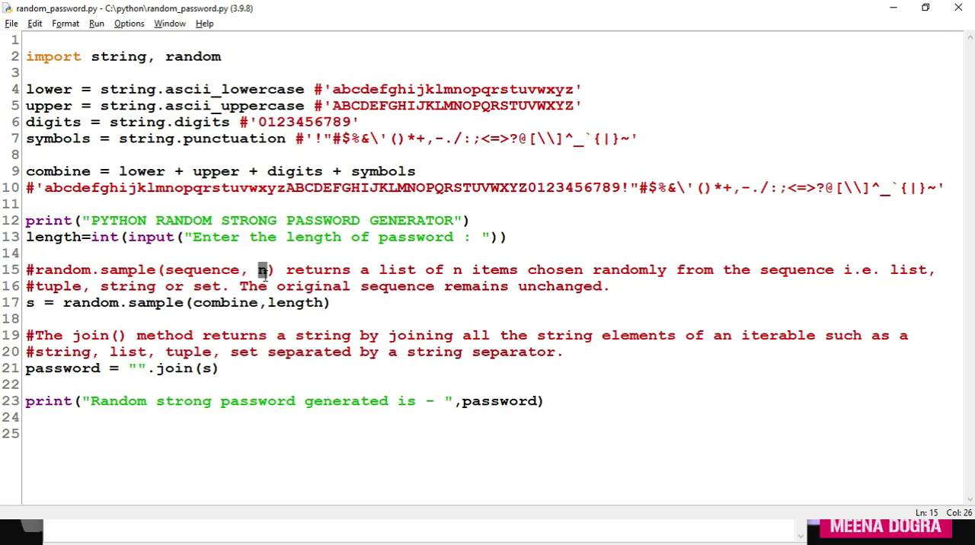
{"action": "mouse_move", "coordinate": [352, 267]}
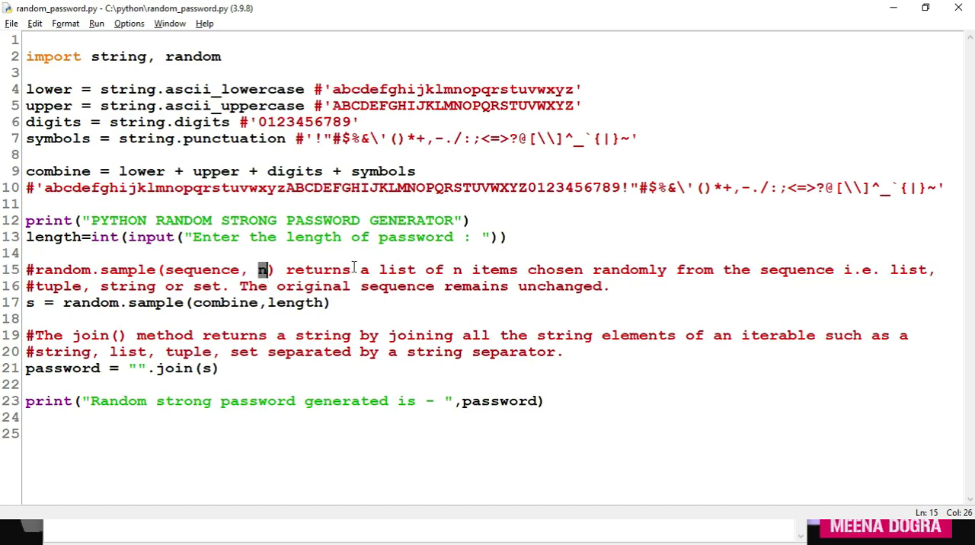
{"action": "mouse_move", "coordinate": [449, 267]}
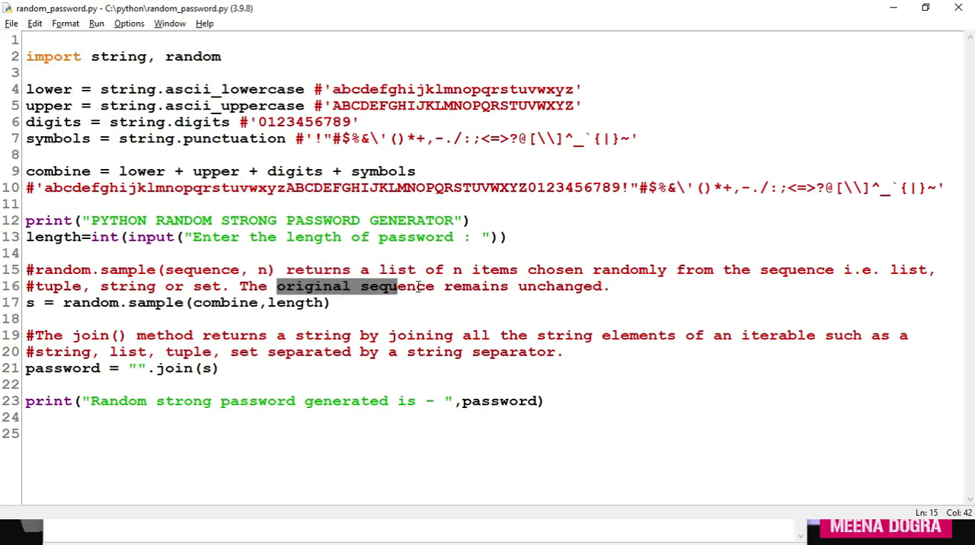
{"action": "left_click_drag", "start_coordinate": [396, 287], "coordinate": [609, 287]}
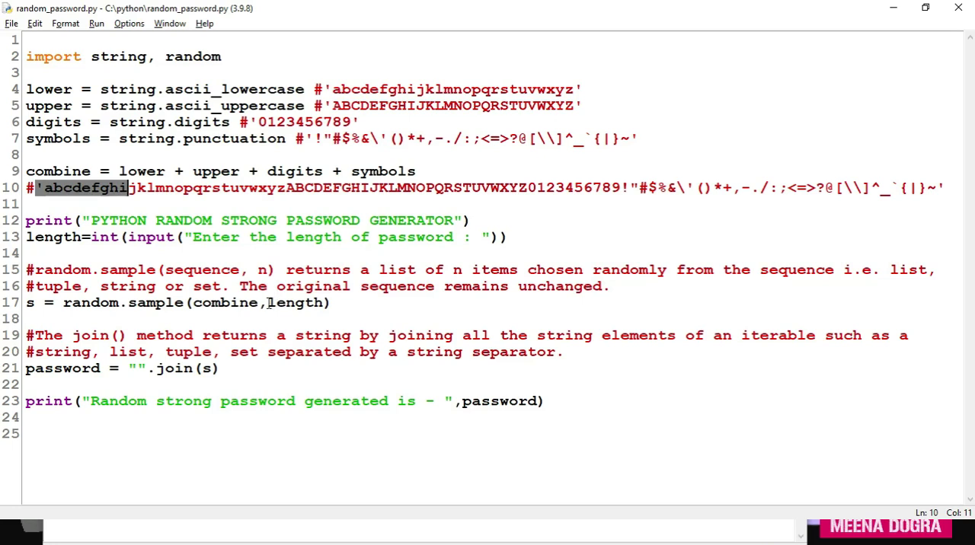
{"action": "double_click", "coordinate": [294, 303]}
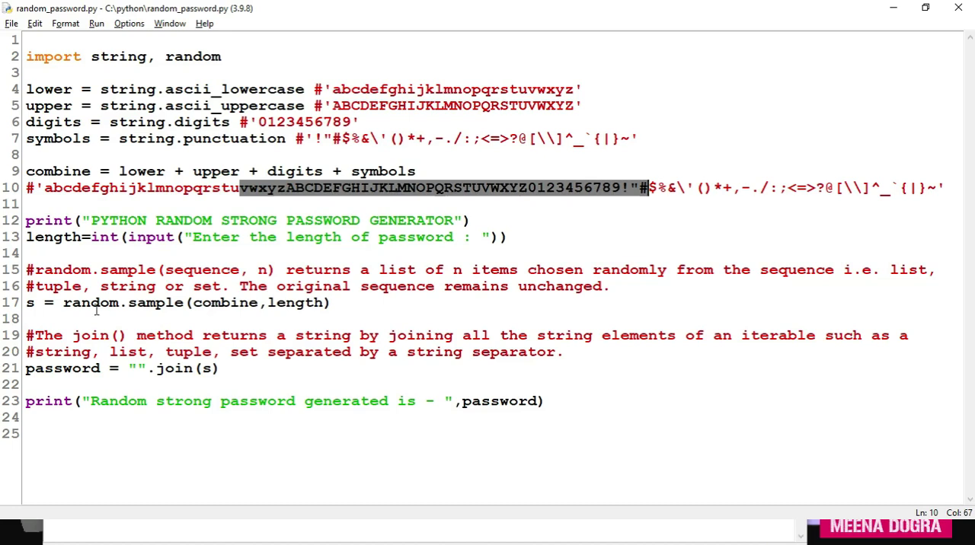
{"action": "left_click", "coordinate": [26, 302]}
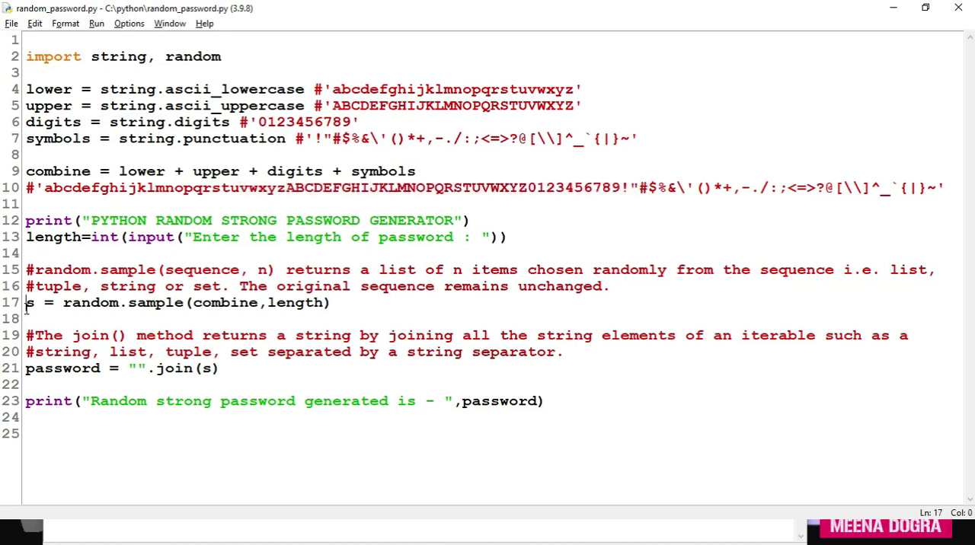
{"action": "left_click_drag", "start_coordinate": [25, 302], "coordinate": [329, 302]}
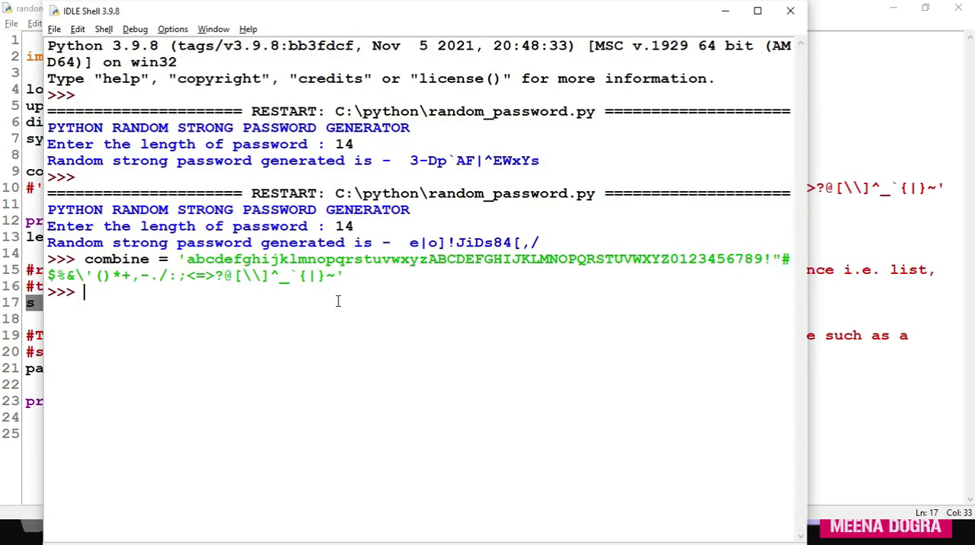
{"action": "type", "text": "s = random.sample(combine,length)"}
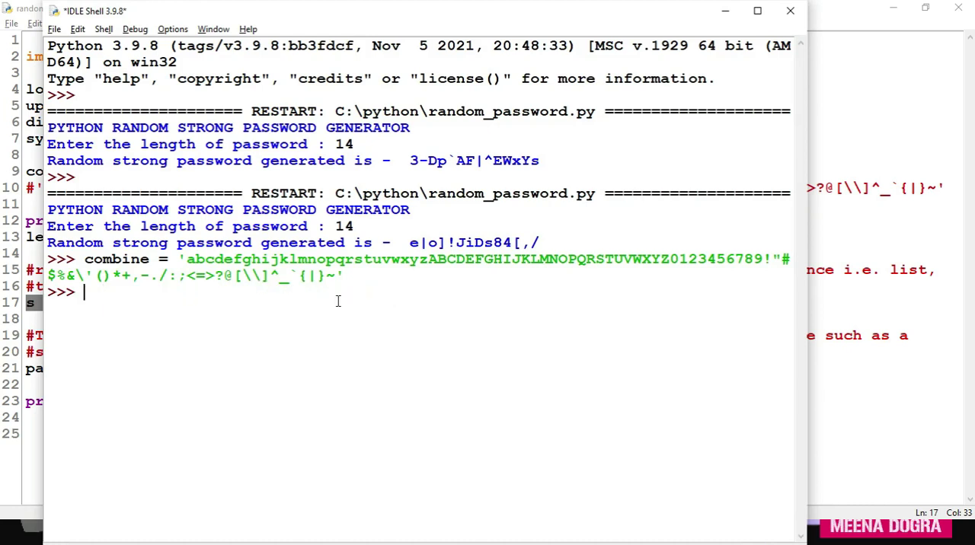
{"action": "type", "text": "import"}
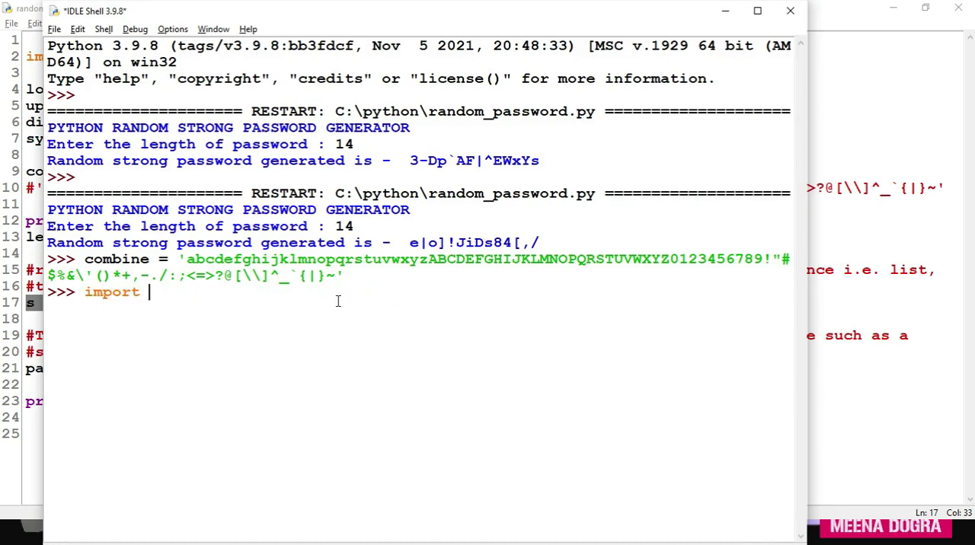
{"action": "type", "text": "random"}
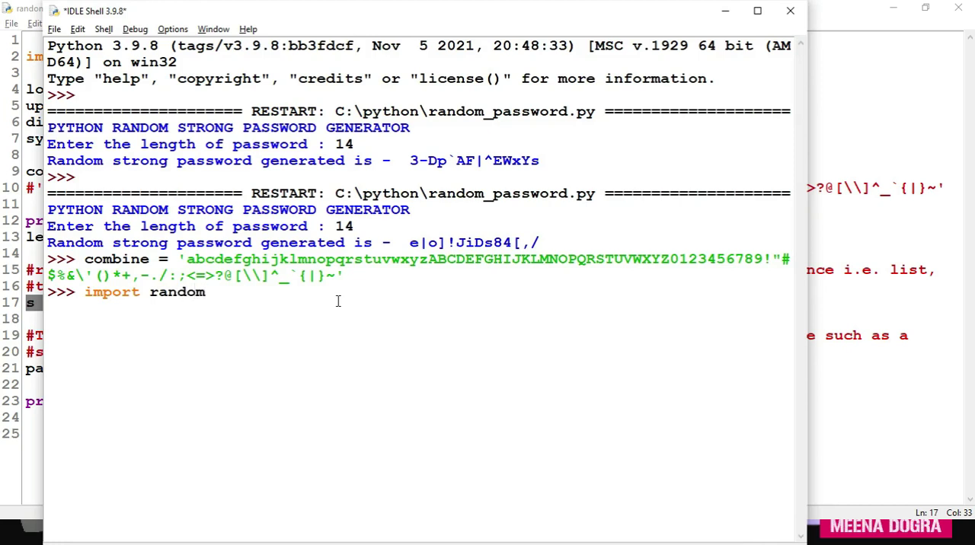
{"action": "type", "text": "s = random.sample(combine,length)"}
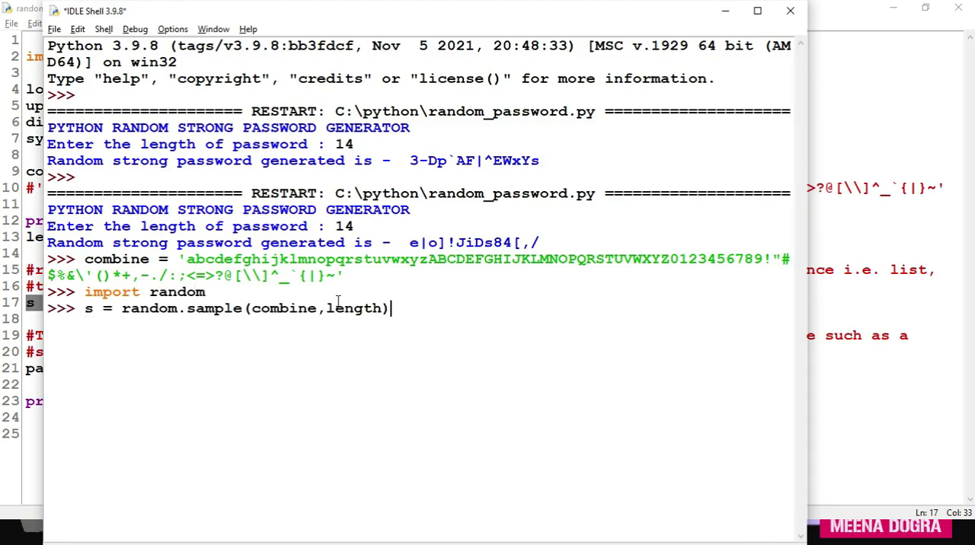
{"action": "key", "text": "BackSpace"}
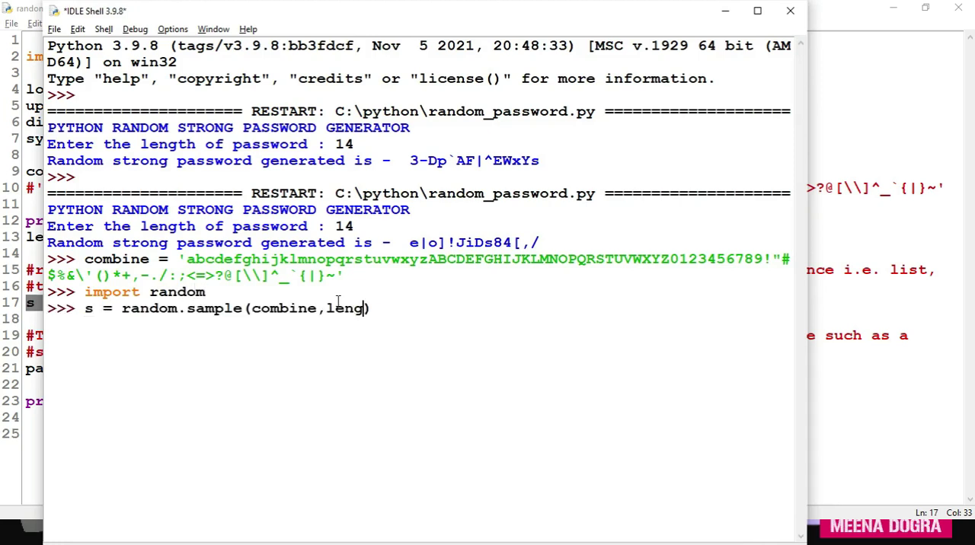
{"action": "type", "text": "14"}
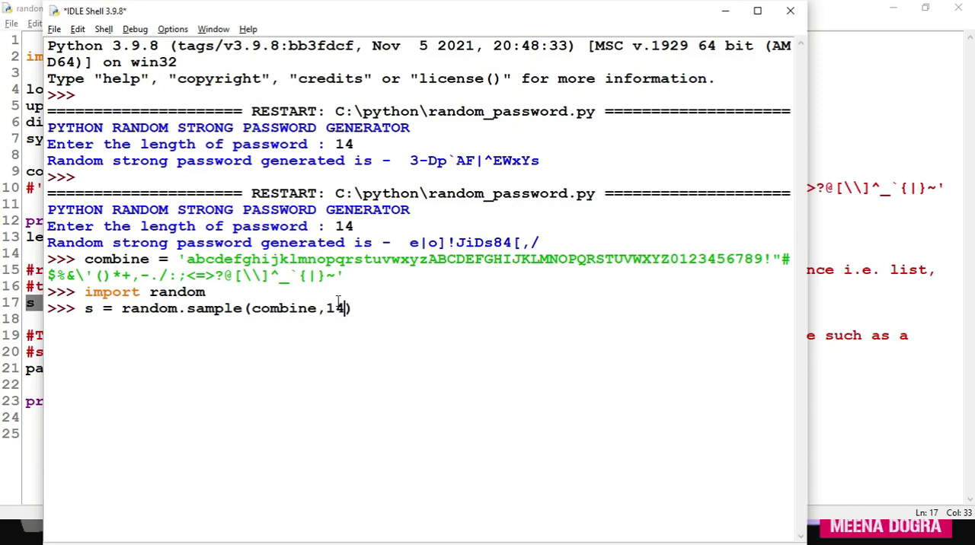
{"action": "type", "text": "s"}
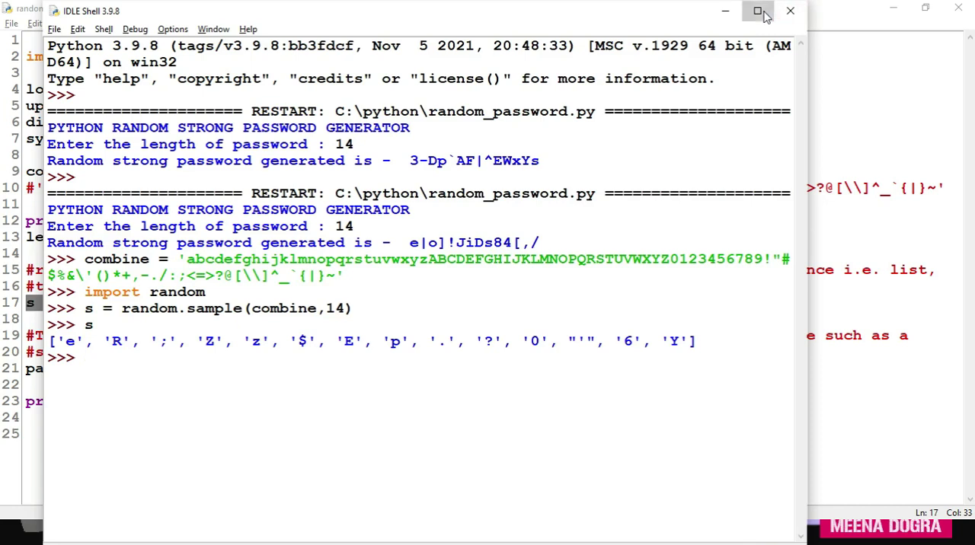
{"action": "left_click", "coordinate": [759, 10]}
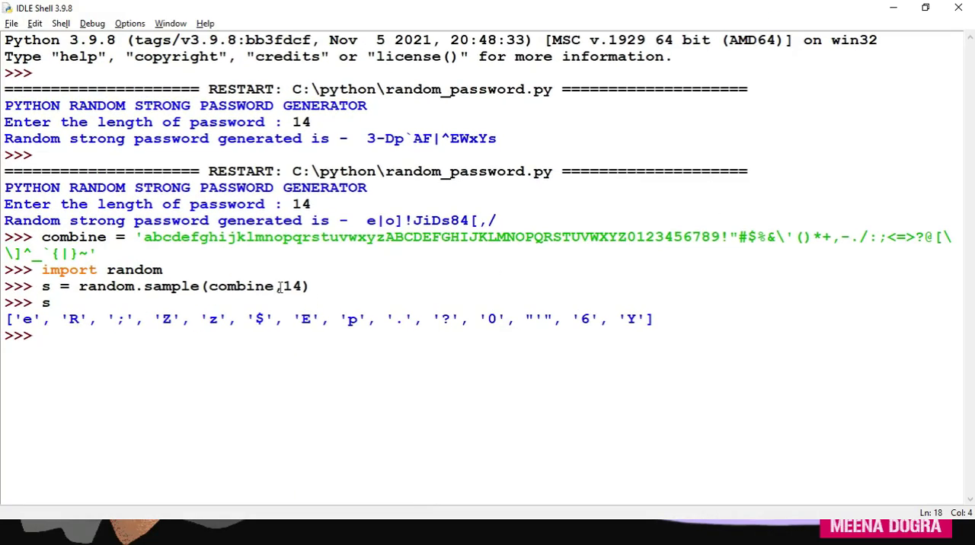
{"action": "type", "text": "s = random.sample(combine,14)"}
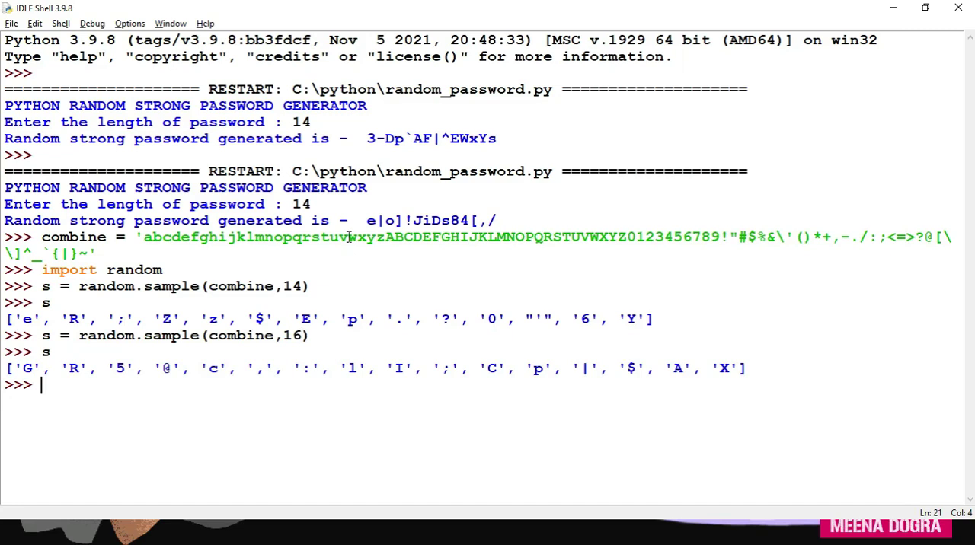
{"action": "left_click_drag", "start_coordinate": [349, 237], "coordinate": [434, 237]}
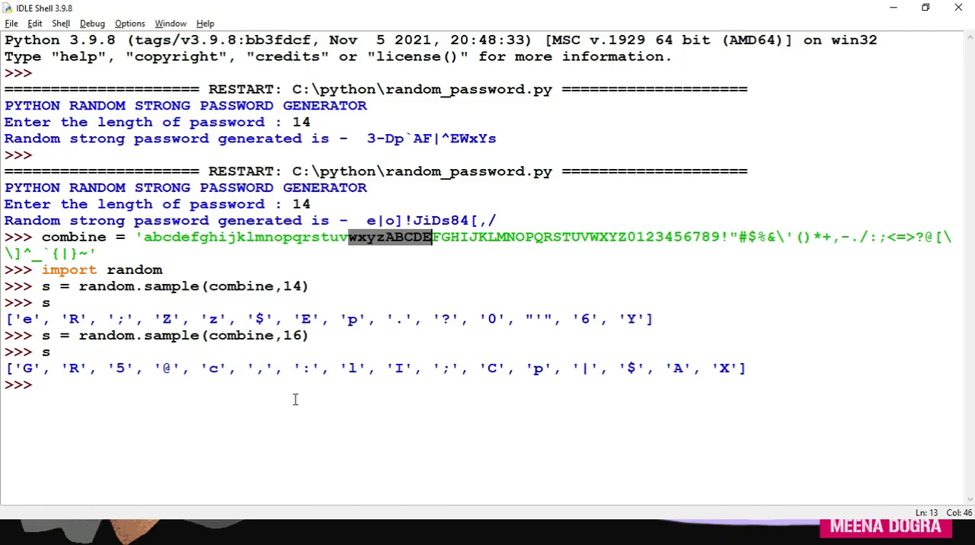
{"action": "left_click", "coordinate": [163, 237]}
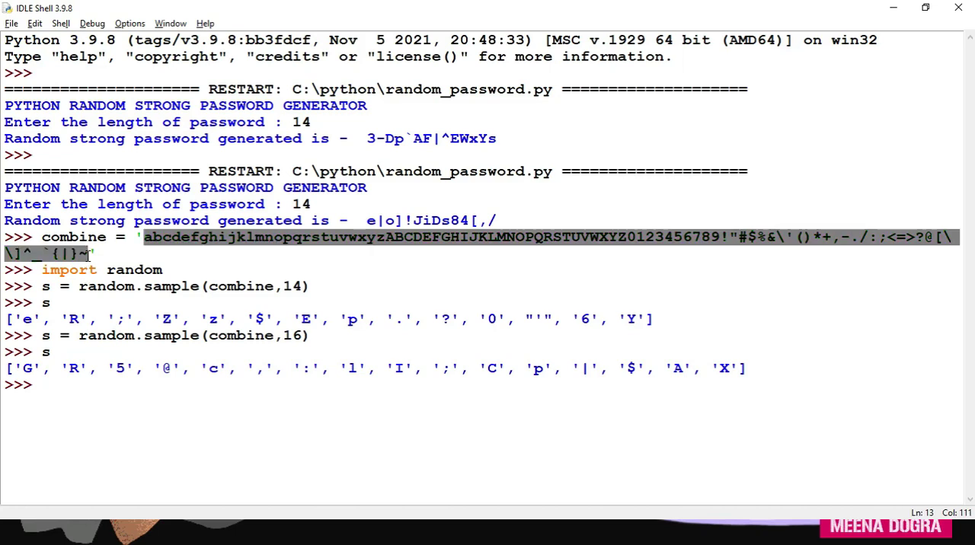
{"action": "mouse_move", "coordinate": [203, 371]}
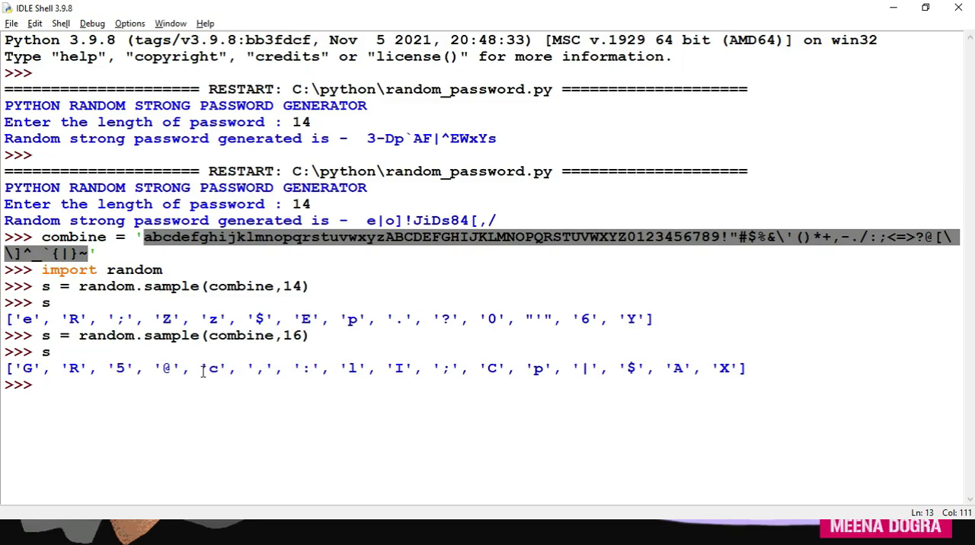
{"action": "mouse_move", "coordinate": [434, 372]}
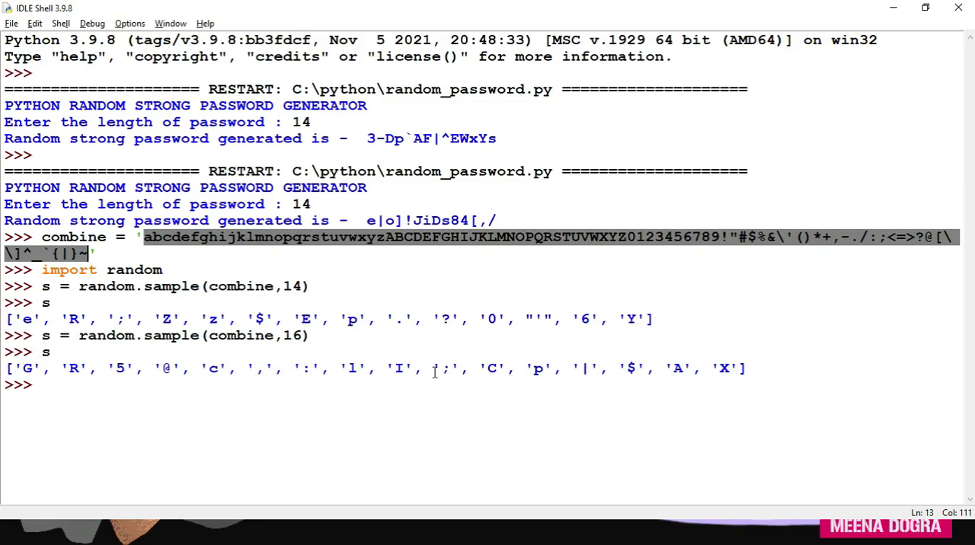
{"action": "mouse_move", "coordinate": [143, 371]}
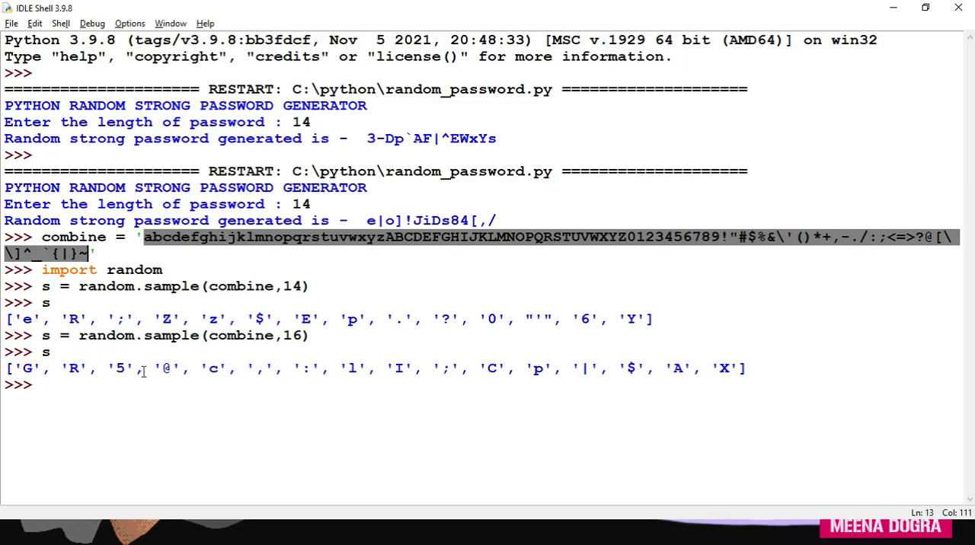
{"action": "mouse_move", "coordinate": [389, 427]}
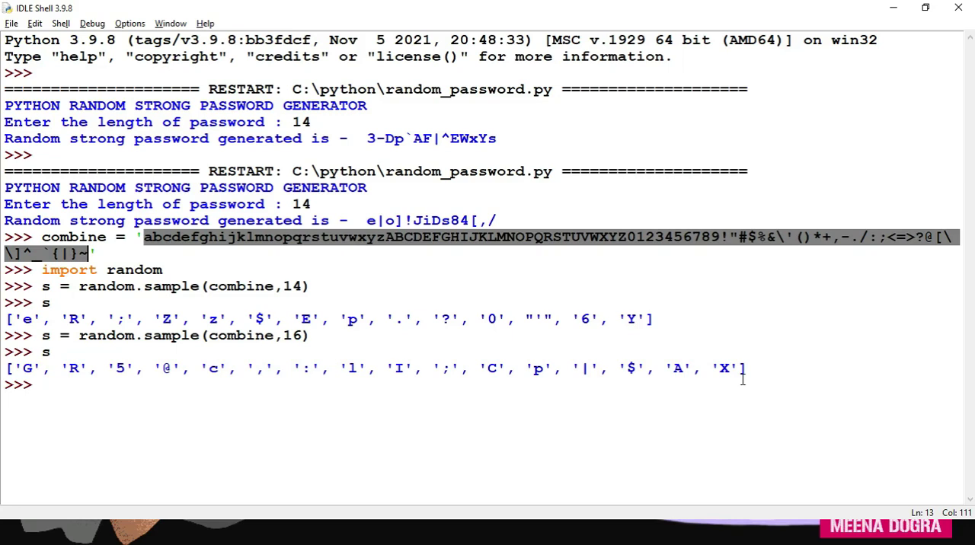
{"action": "mouse_move", "coordinate": [572, 342]}
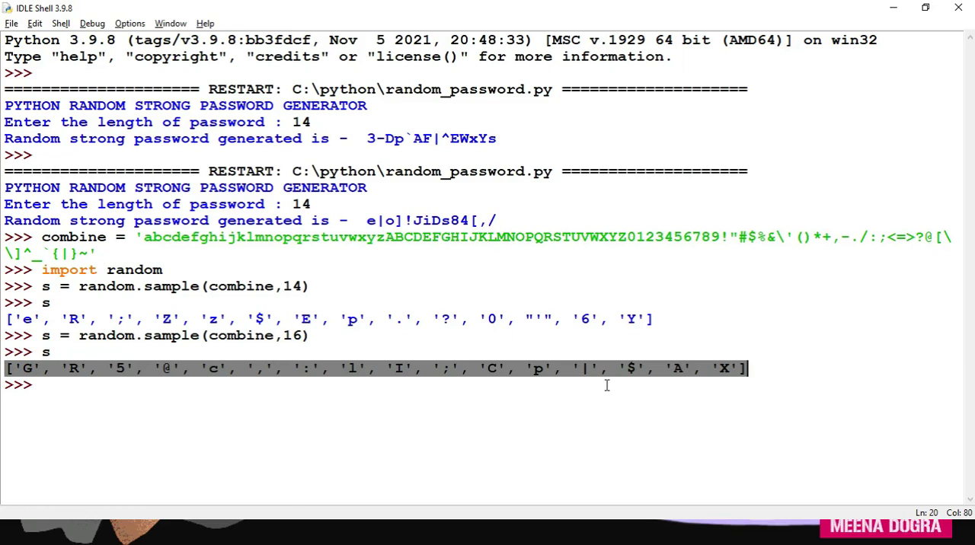
{"action": "mouse_move", "coordinate": [387, 364]}
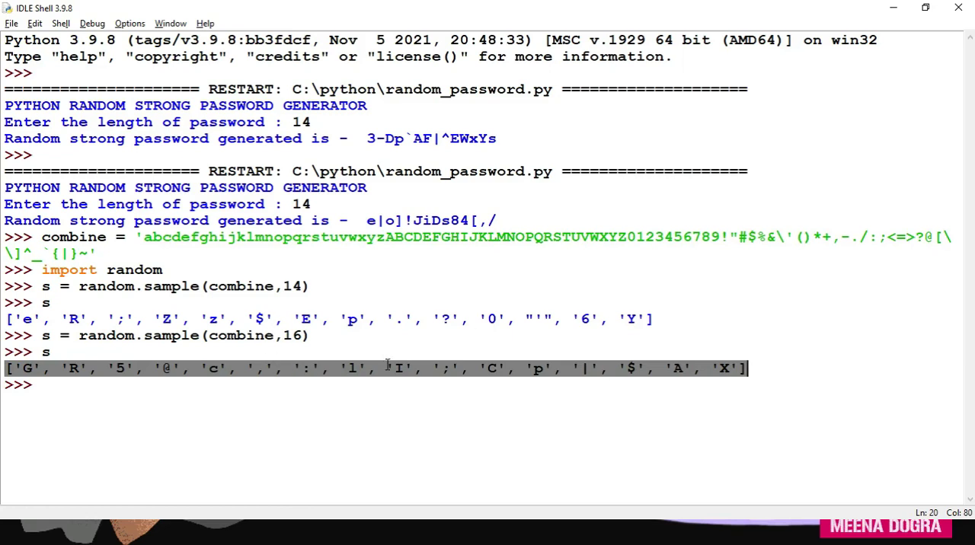
{"action": "mouse_move", "coordinate": [122, 402]}
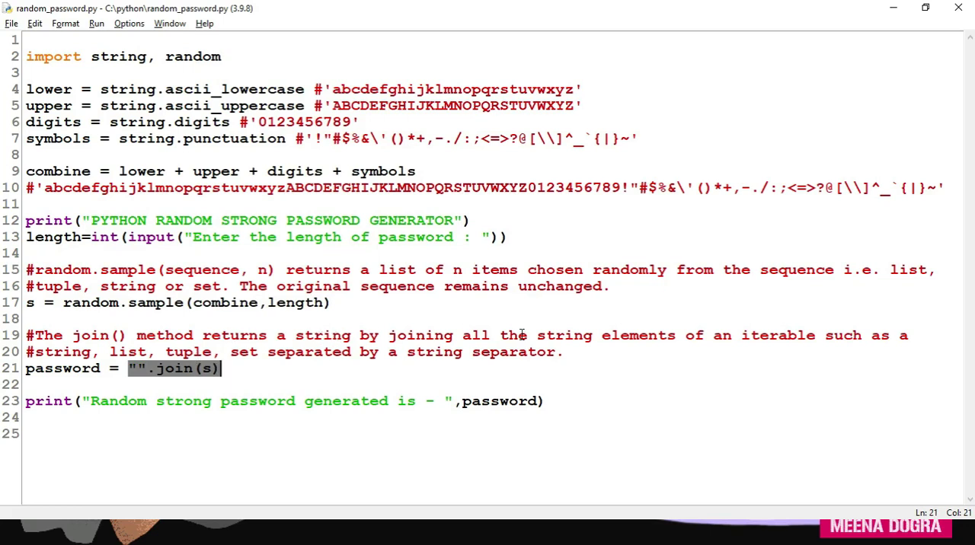
{"action": "mouse_move", "coordinate": [202, 396]}
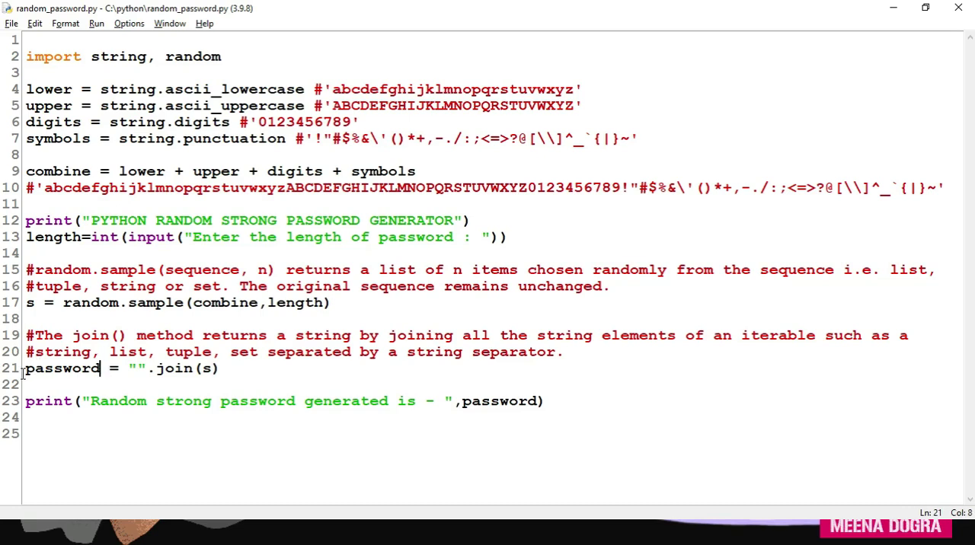
Select the password variable in line 21's join call.
{"action": "double_click", "coordinate": [61, 368]}
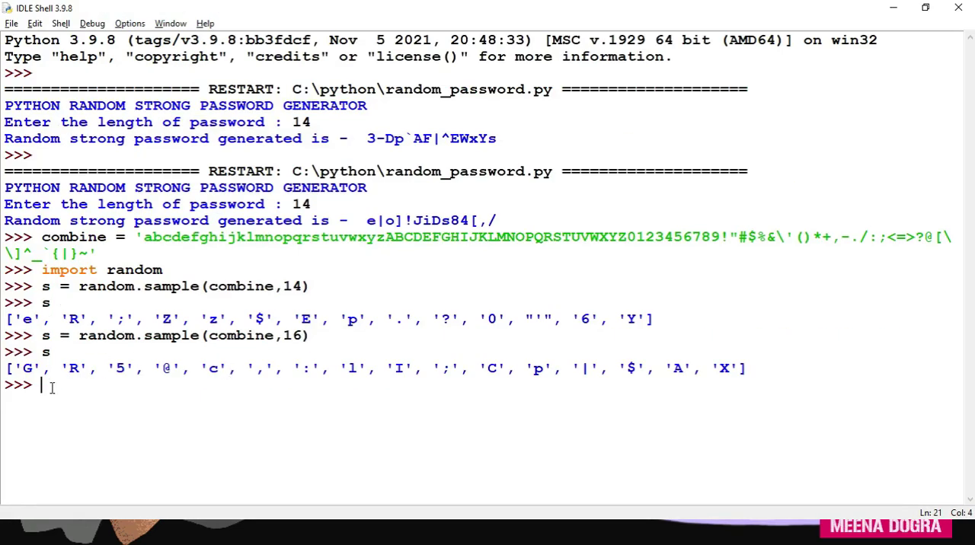
{"action": "type", "text": "password = \"\".join(s)"}
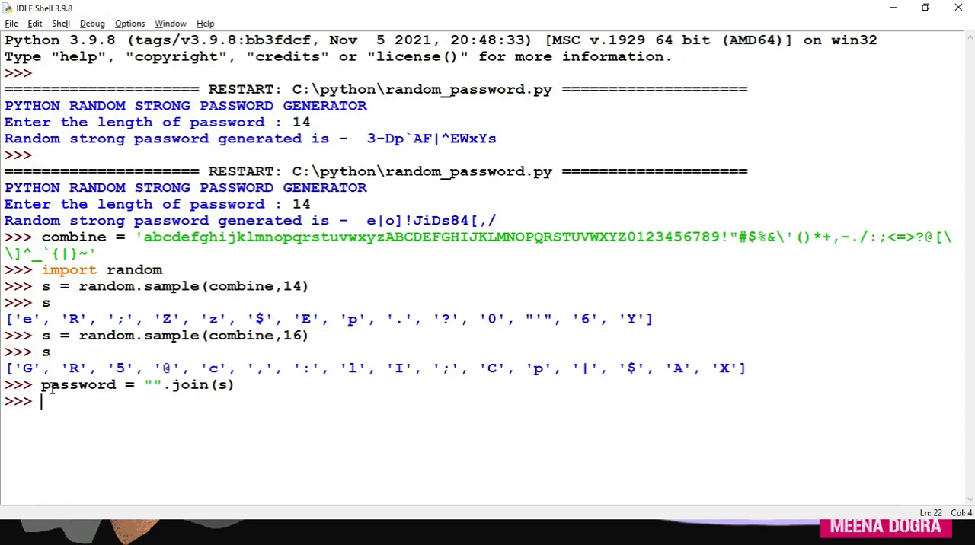
{"action": "type", "text": "password"}
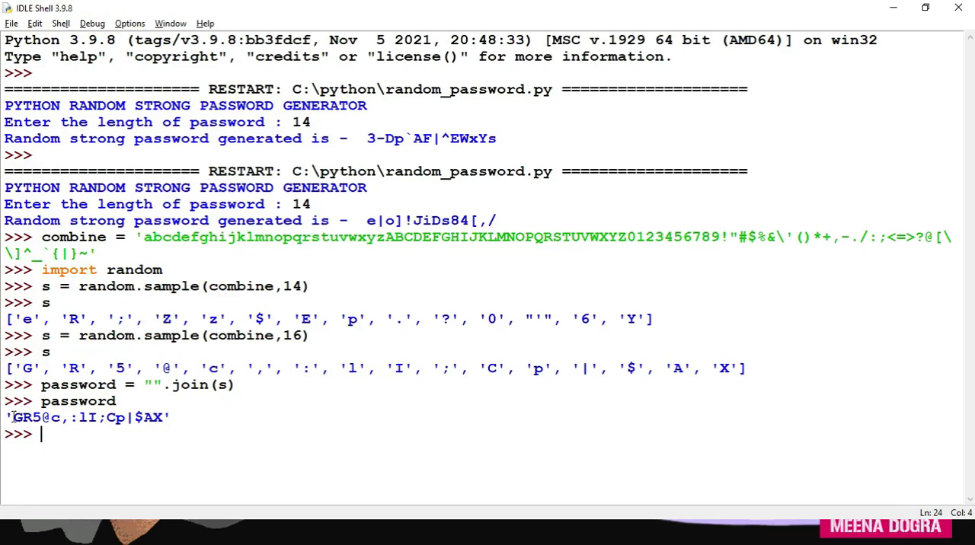
{"action": "left_click_drag", "start_coordinate": [13, 418], "coordinate": [162, 417]}
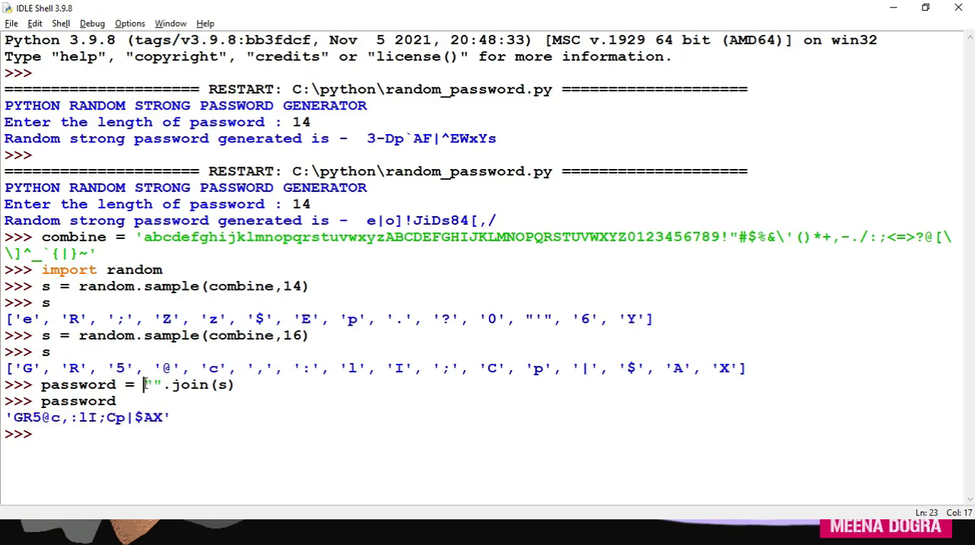
{"action": "double_click", "coordinate": [152, 385]}
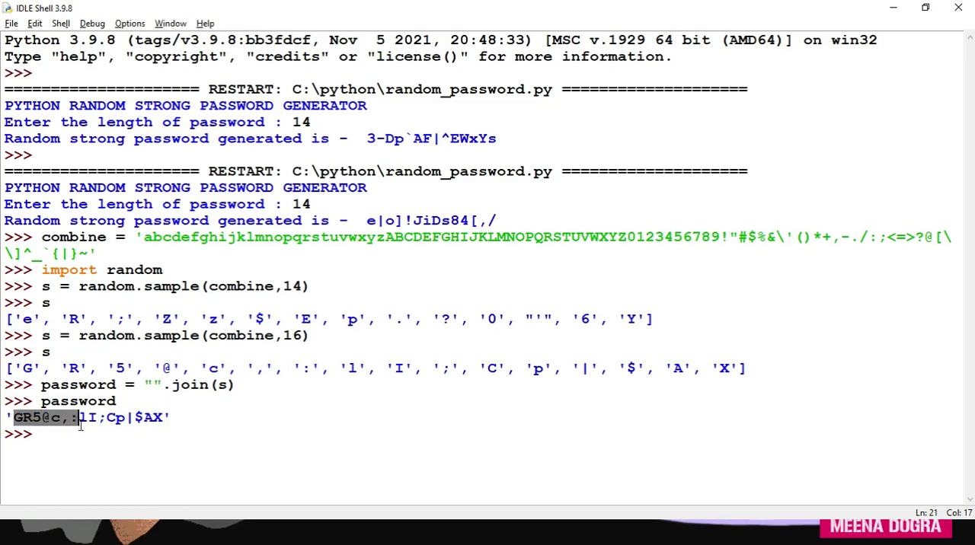
{"action": "left_click_drag", "start_coordinate": [73, 417], "coordinate": [164, 417]}
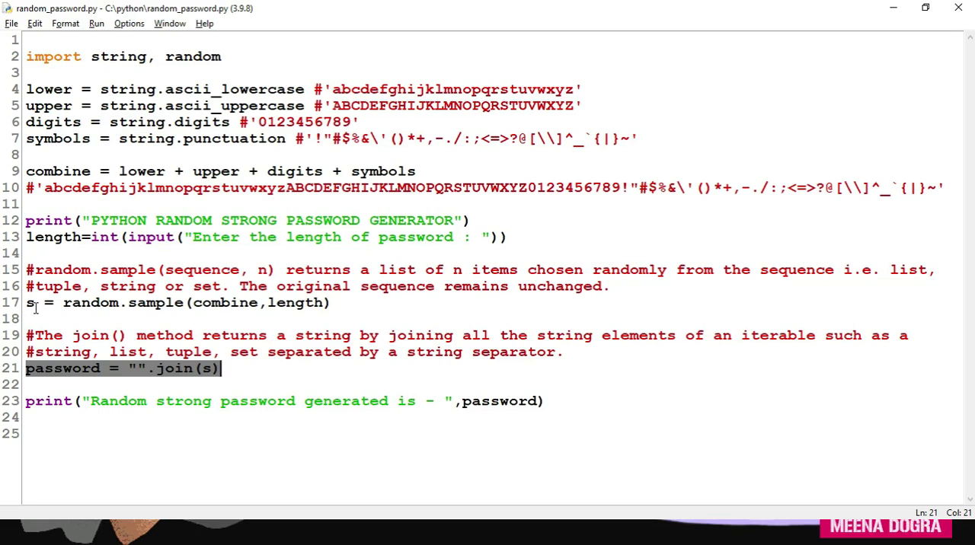
{"action": "mouse_move", "coordinate": [212, 303]}
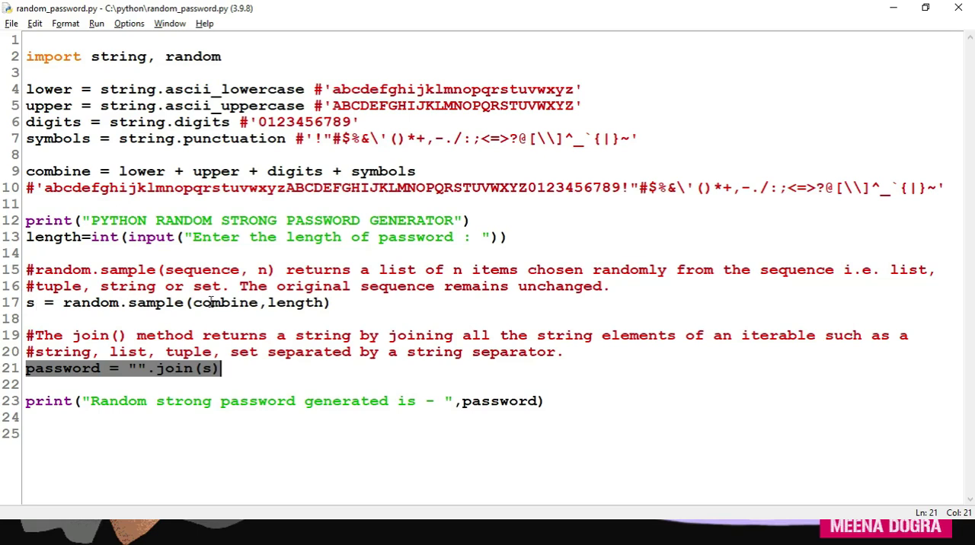
Clear the highlight on line 21's join statement in random_password.py.
{"action": "left_click", "coordinate": [228, 368]}
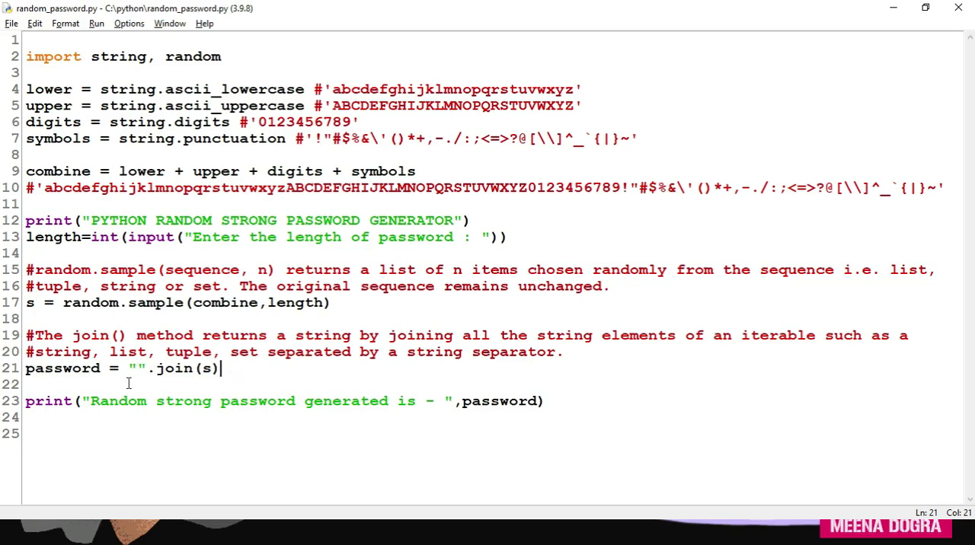
{"action": "mouse_move", "coordinate": [338, 388]}
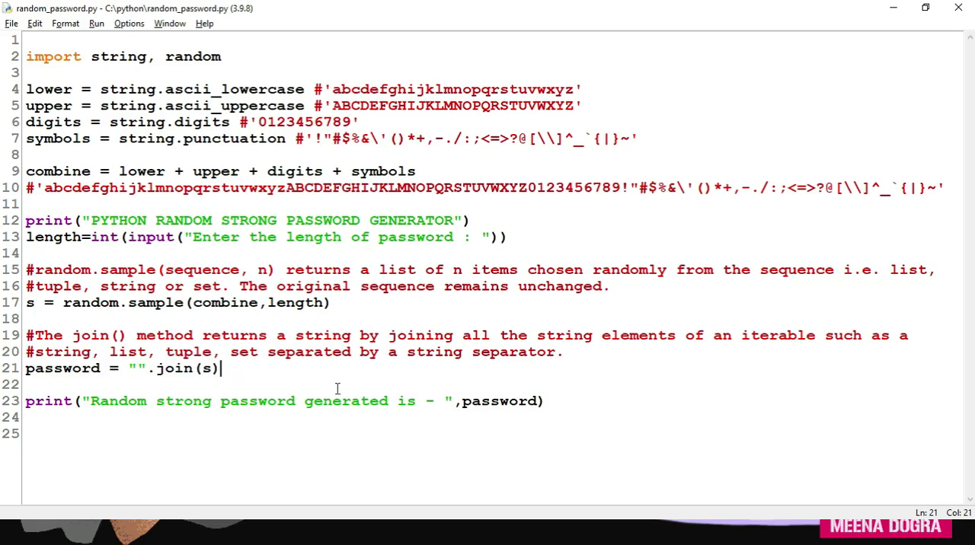
{"action": "mouse_move", "coordinate": [543, 444]}
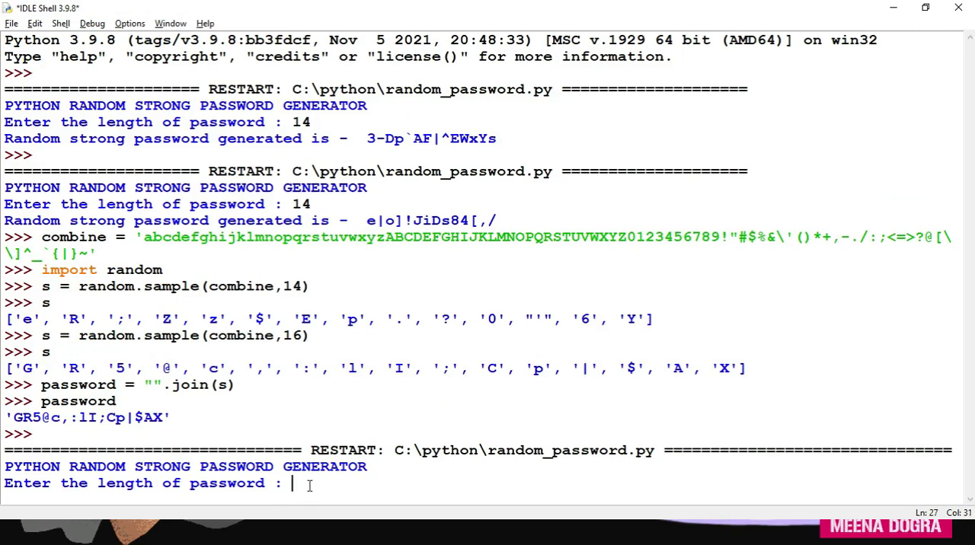
Generate a 12-character password, then request 17 characters on a second run.
{"action": "type", "text": "12"}
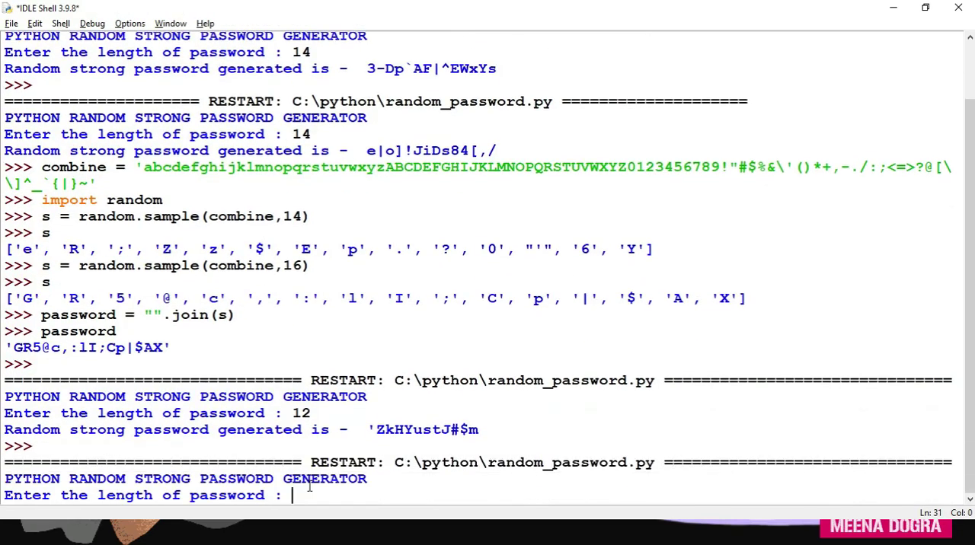
{"action": "type", "text": "17"}
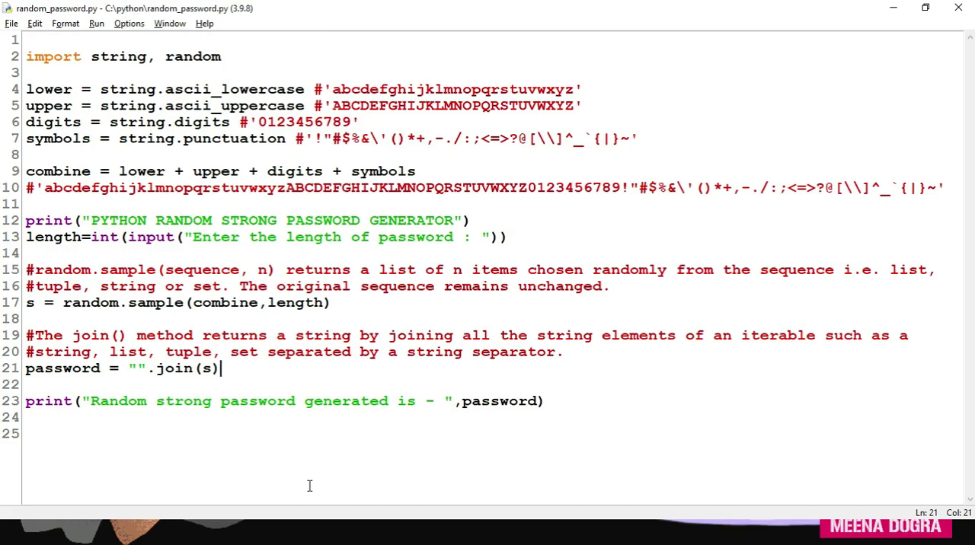
{"action": "mouse_move", "coordinate": [362, 276]}
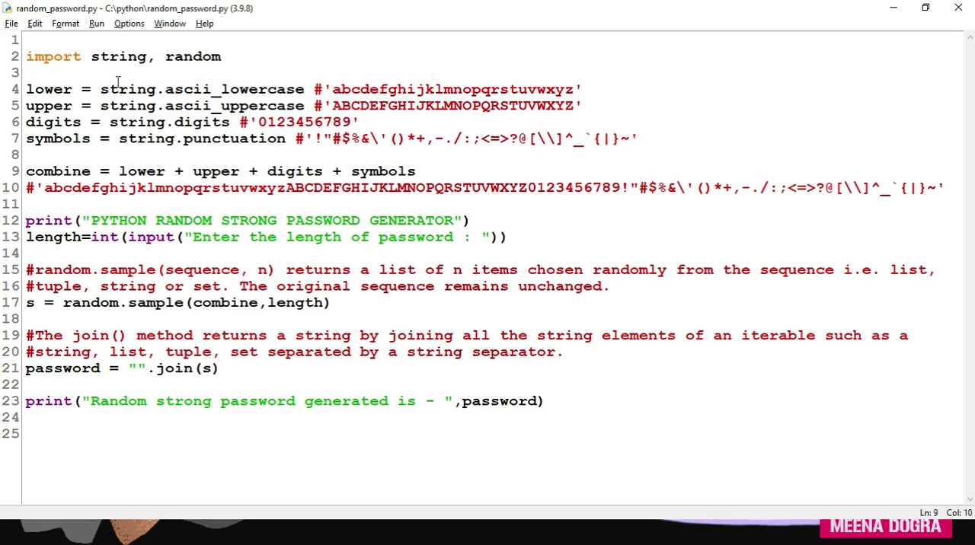
{"action": "mouse_move", "coordinate": [528, 240]}
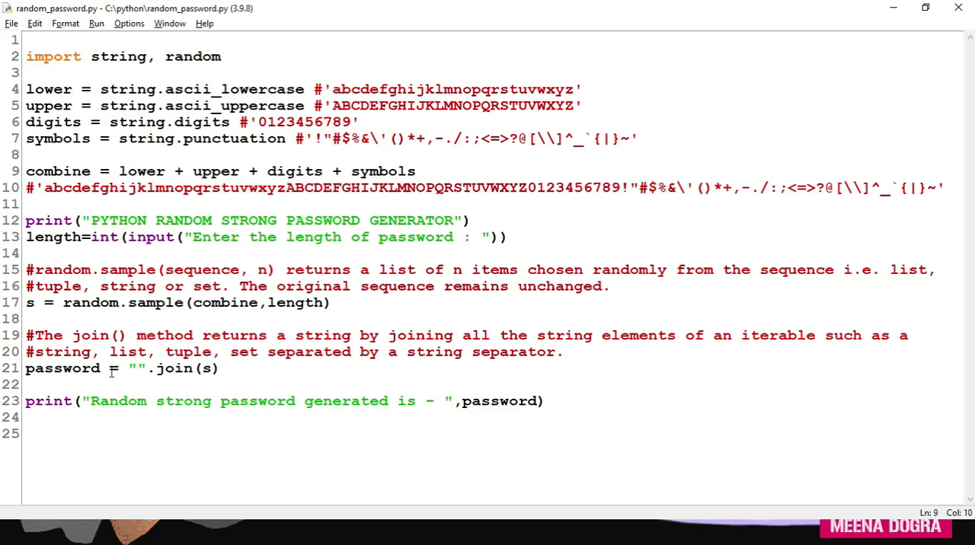
{"action": "mouse_move", "coordinate": [240, 447]}
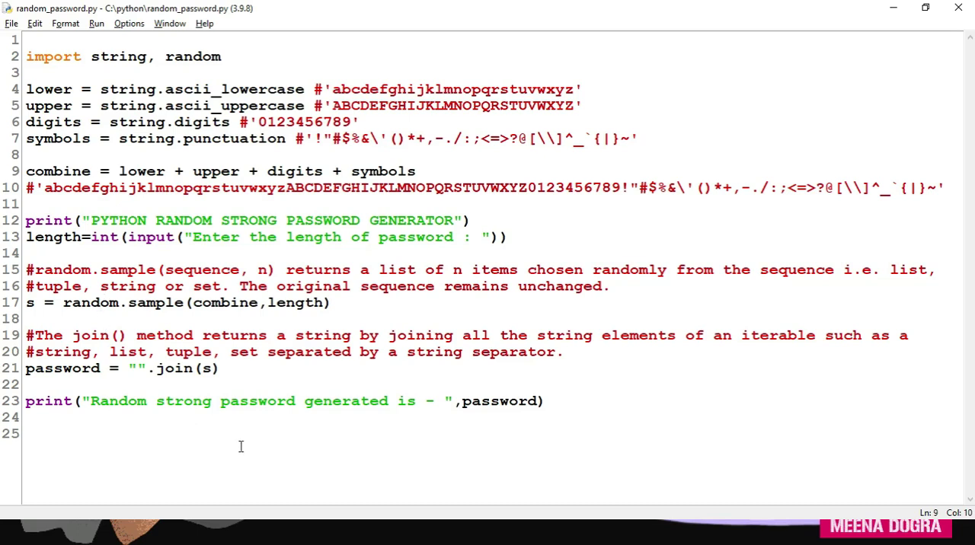
Place the cursor on line 9 after 'combine = '.
{"action": "left_click", "coordinate": [118, 170]}
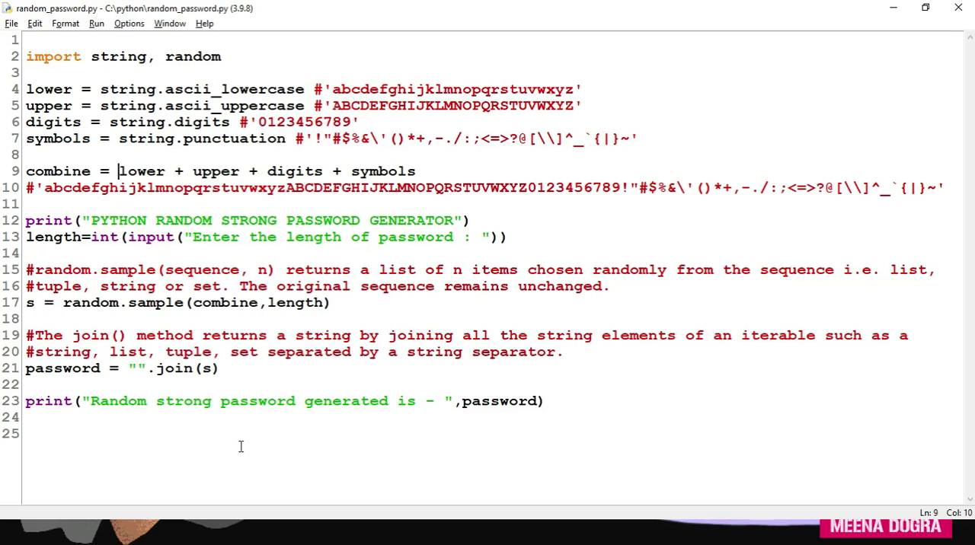